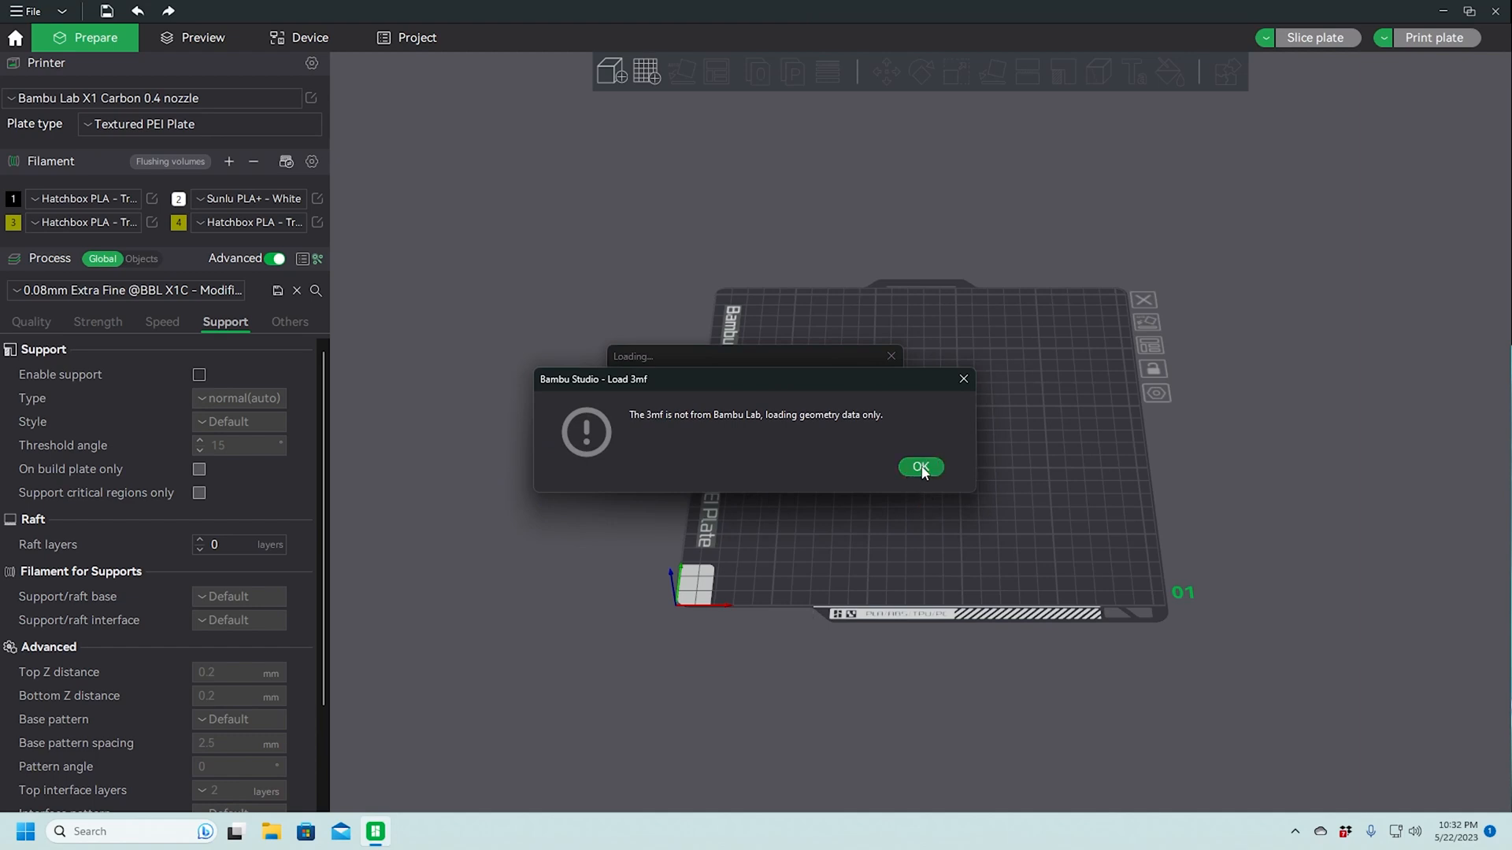
Accept the geometry-only notice and load the ring file as one multi-part object
{"action": "left_click", "coordinate": [920, 466]}
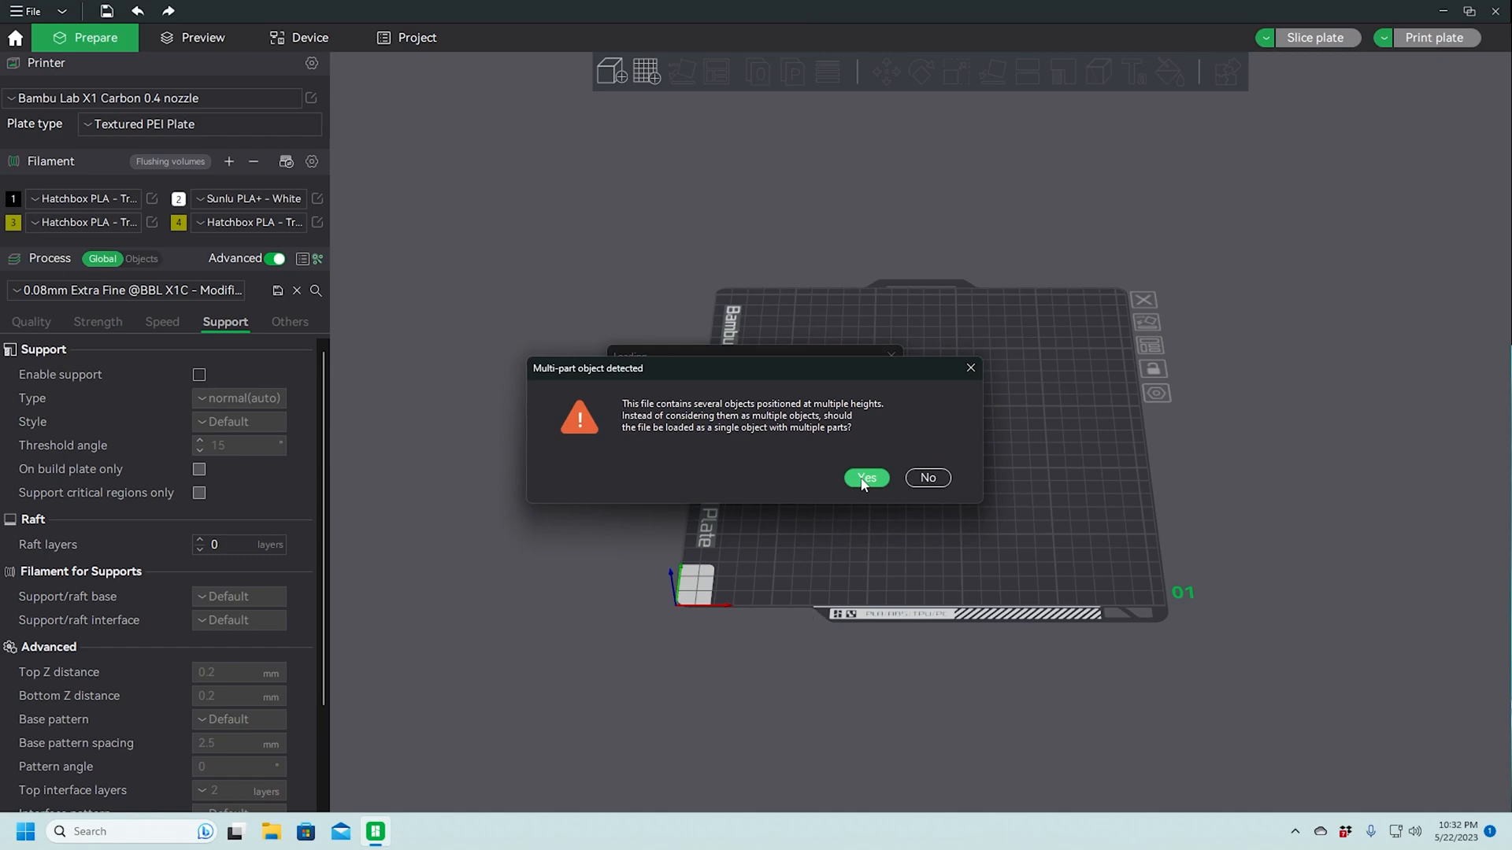
{"action": "left_click", "coordinate": [865, 479]}
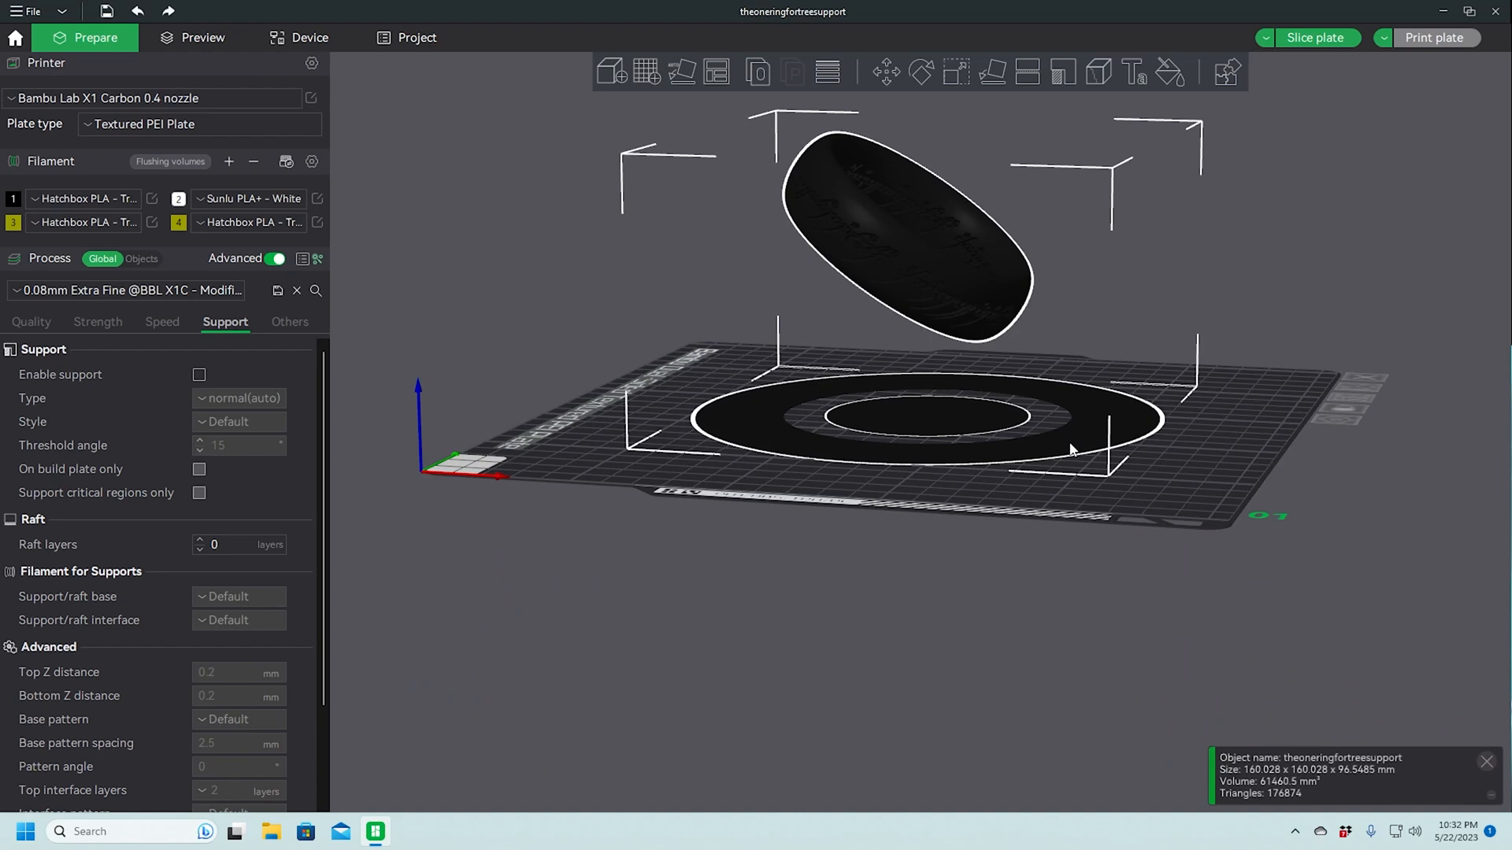
{"action": "mouse_move", "coordinate": [1071, 449]}
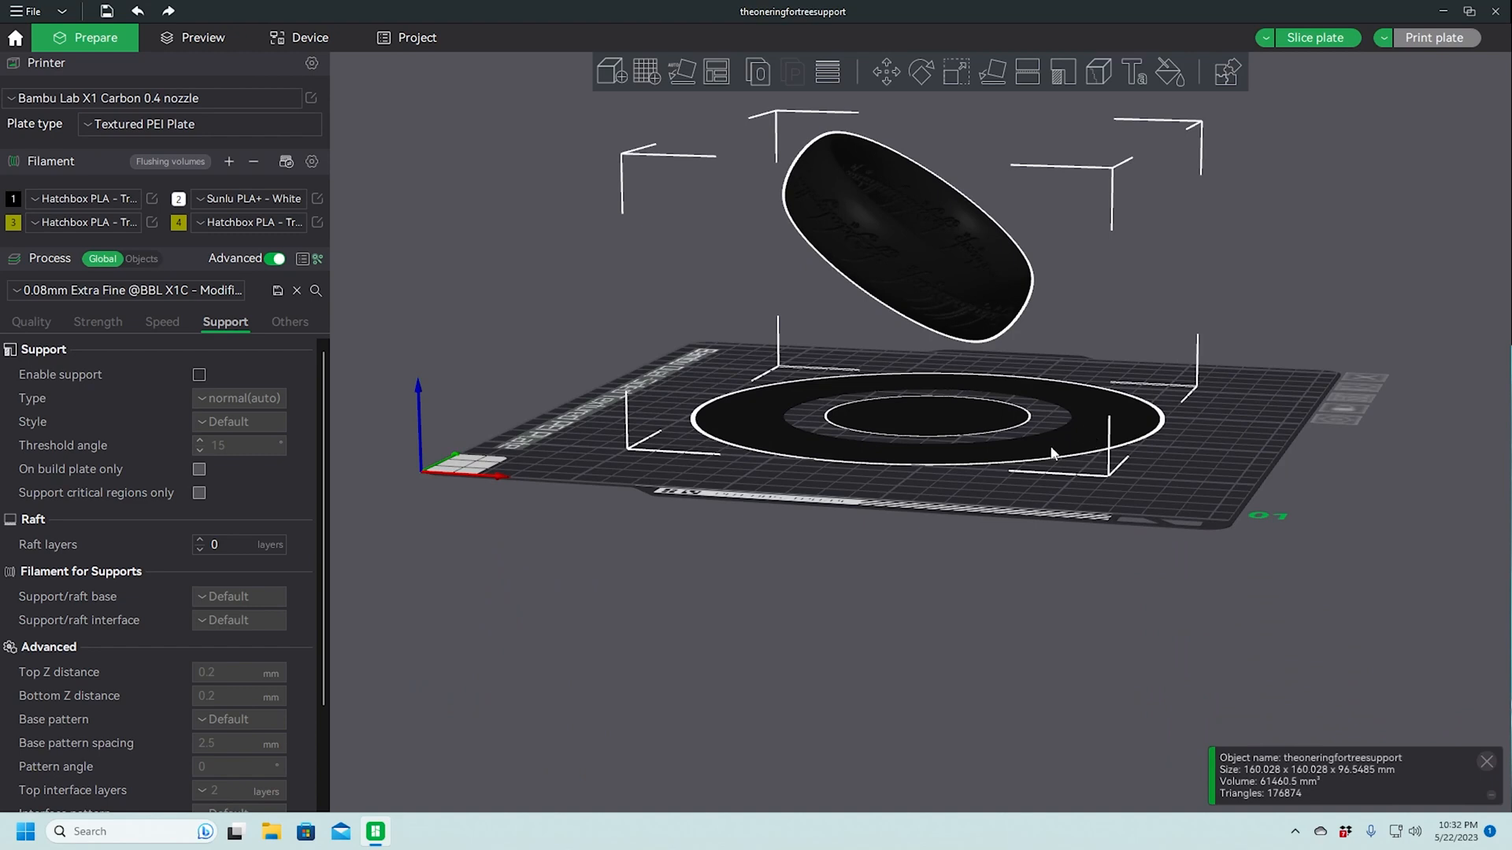
{"action": "mouse_move", "coordinate": [976, 472]}
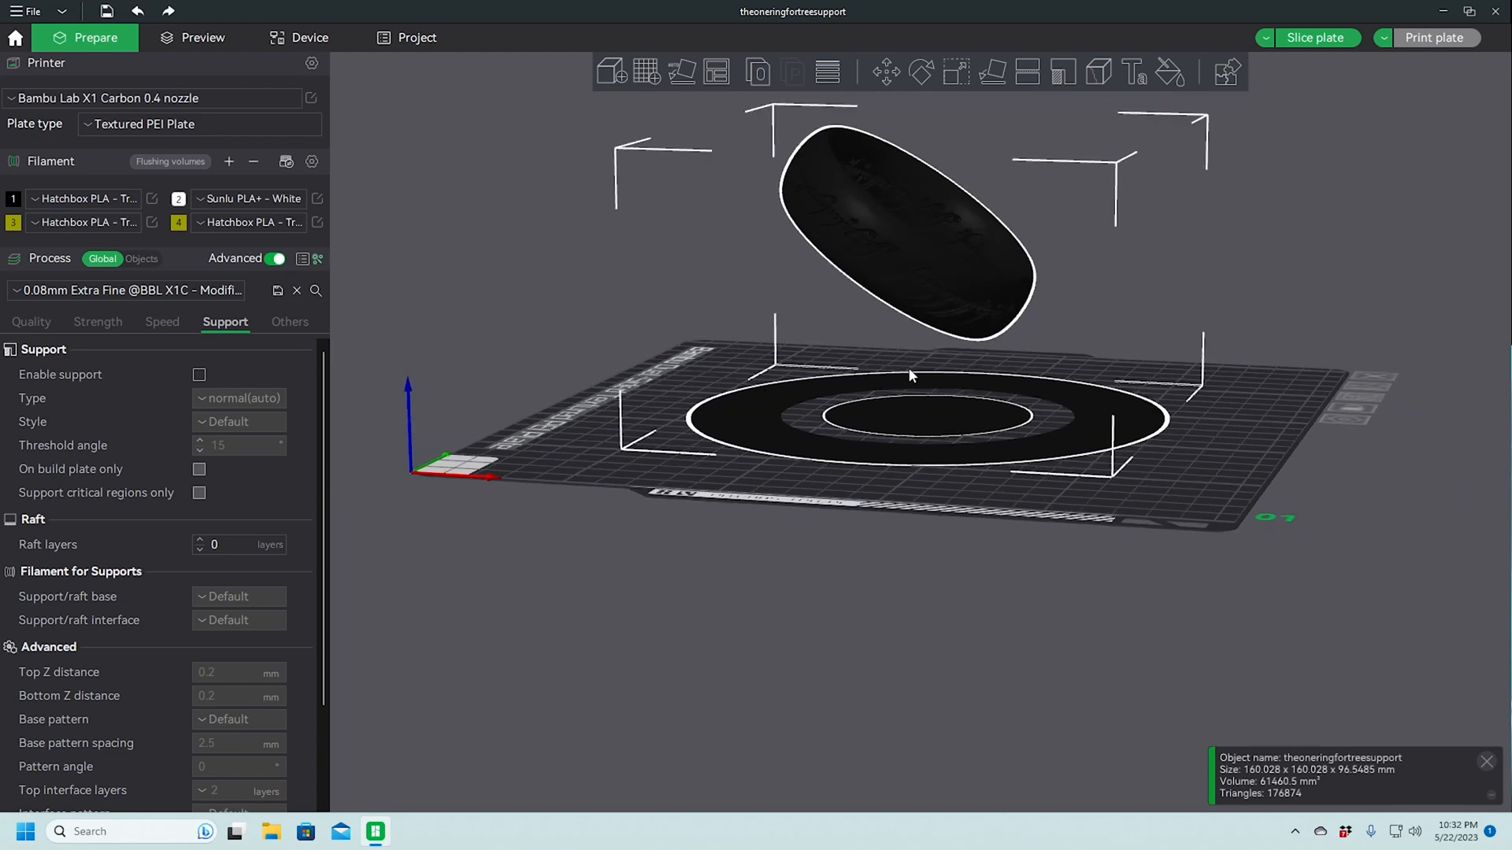
{"action": "mouse_move", "coordinate": [877, 490]}
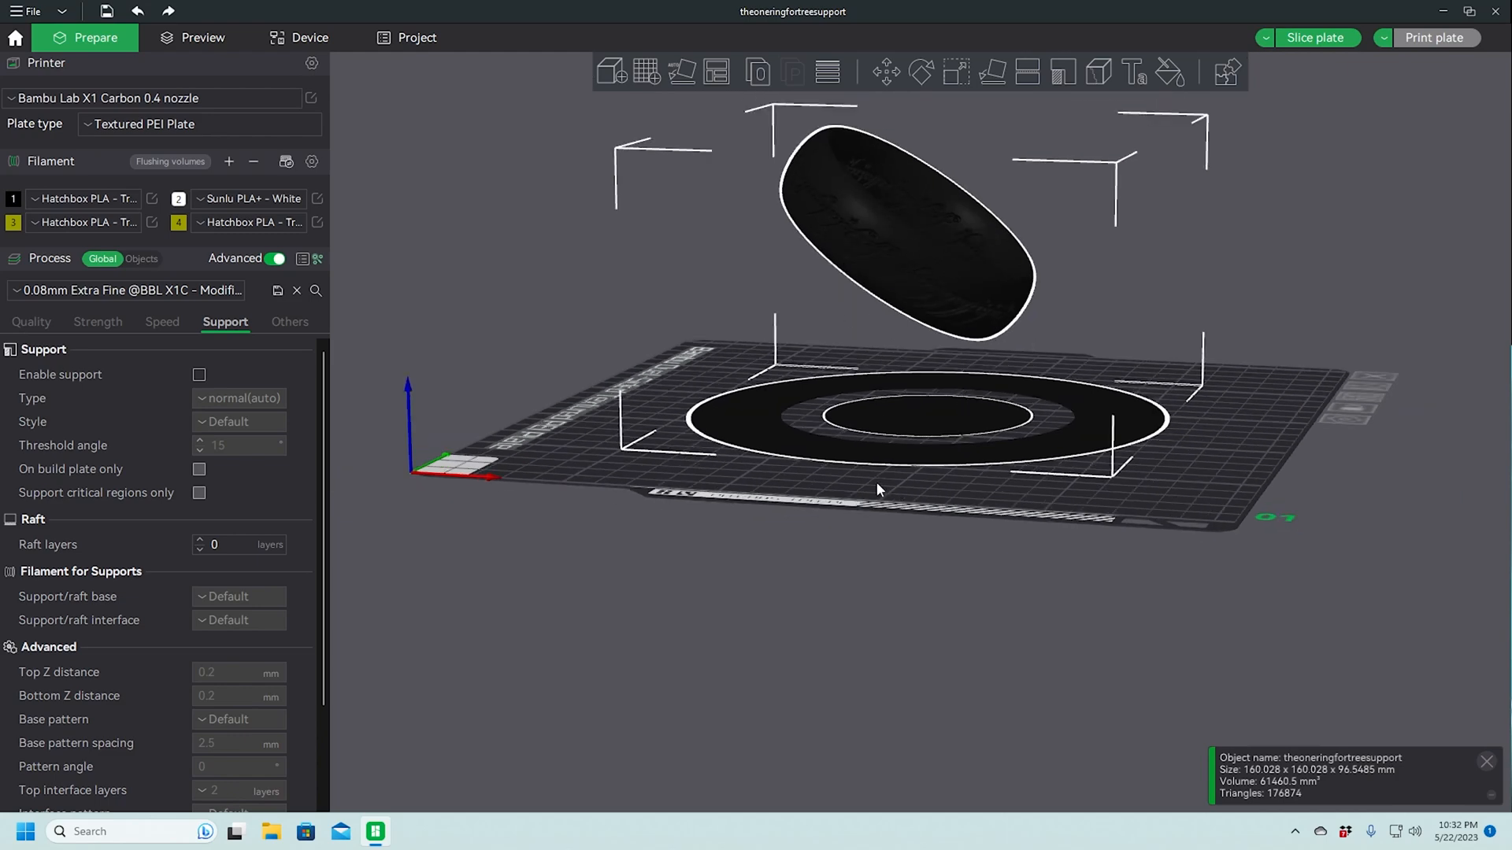
{"action": "mouse_move", "coordinate": [985, 413]}
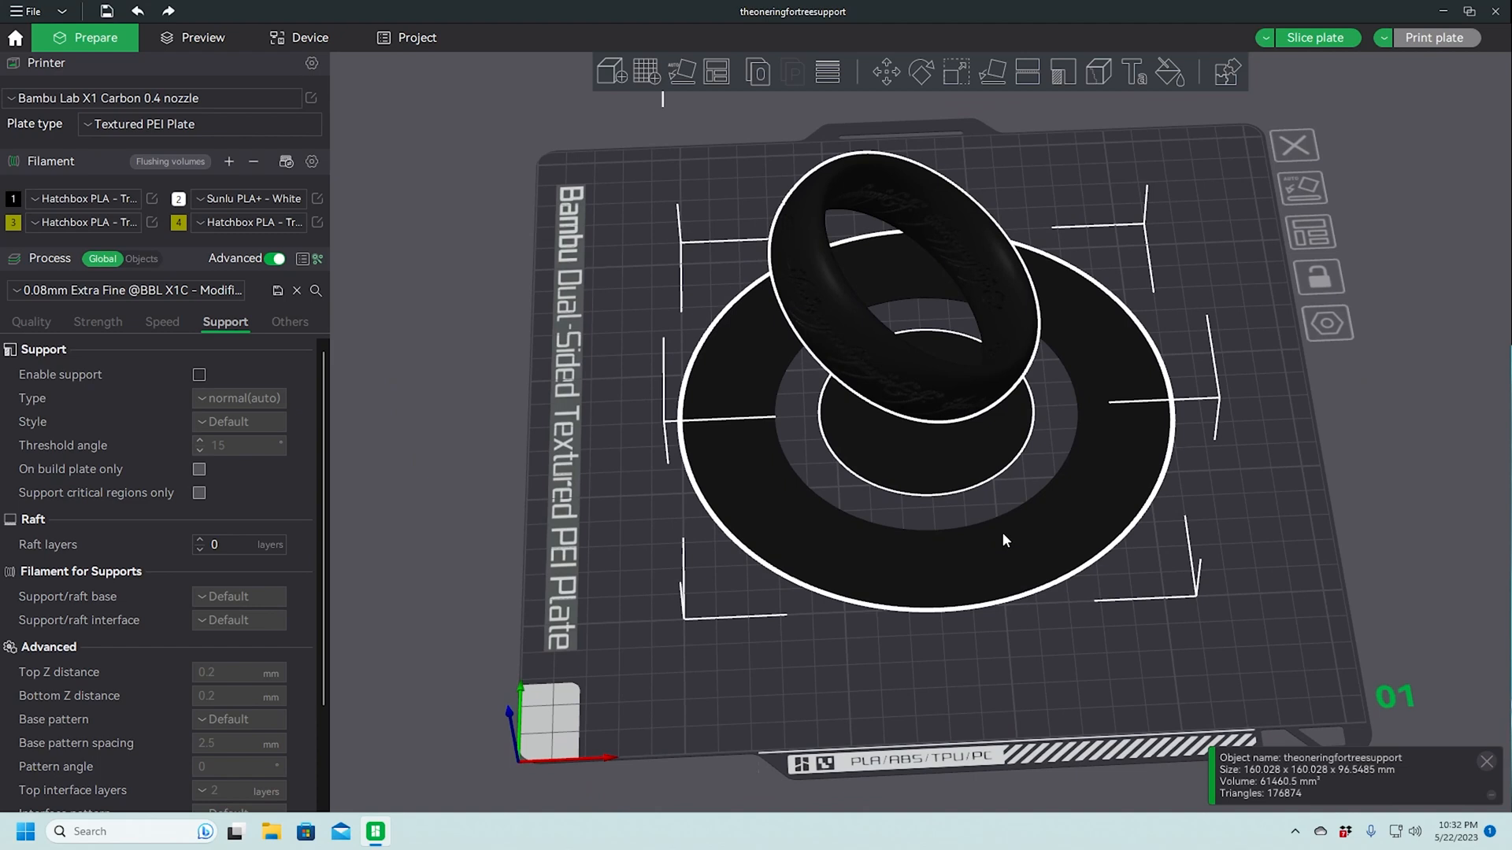
{"action": "mouse_move", "coordinate": [1131, 487]}
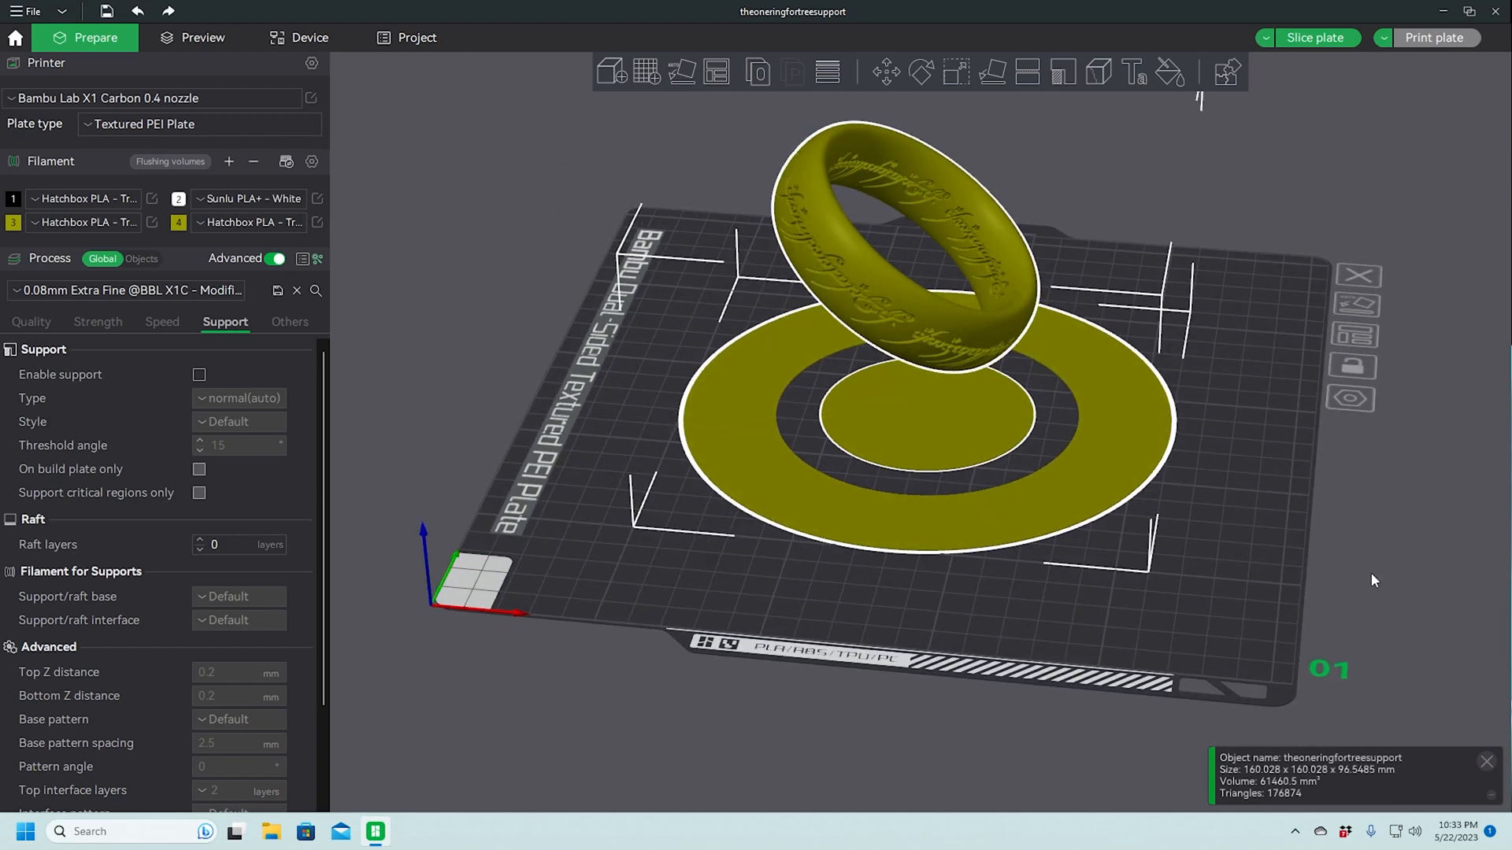
{"action": "mouse_move", "coordinate": [870, 404]}
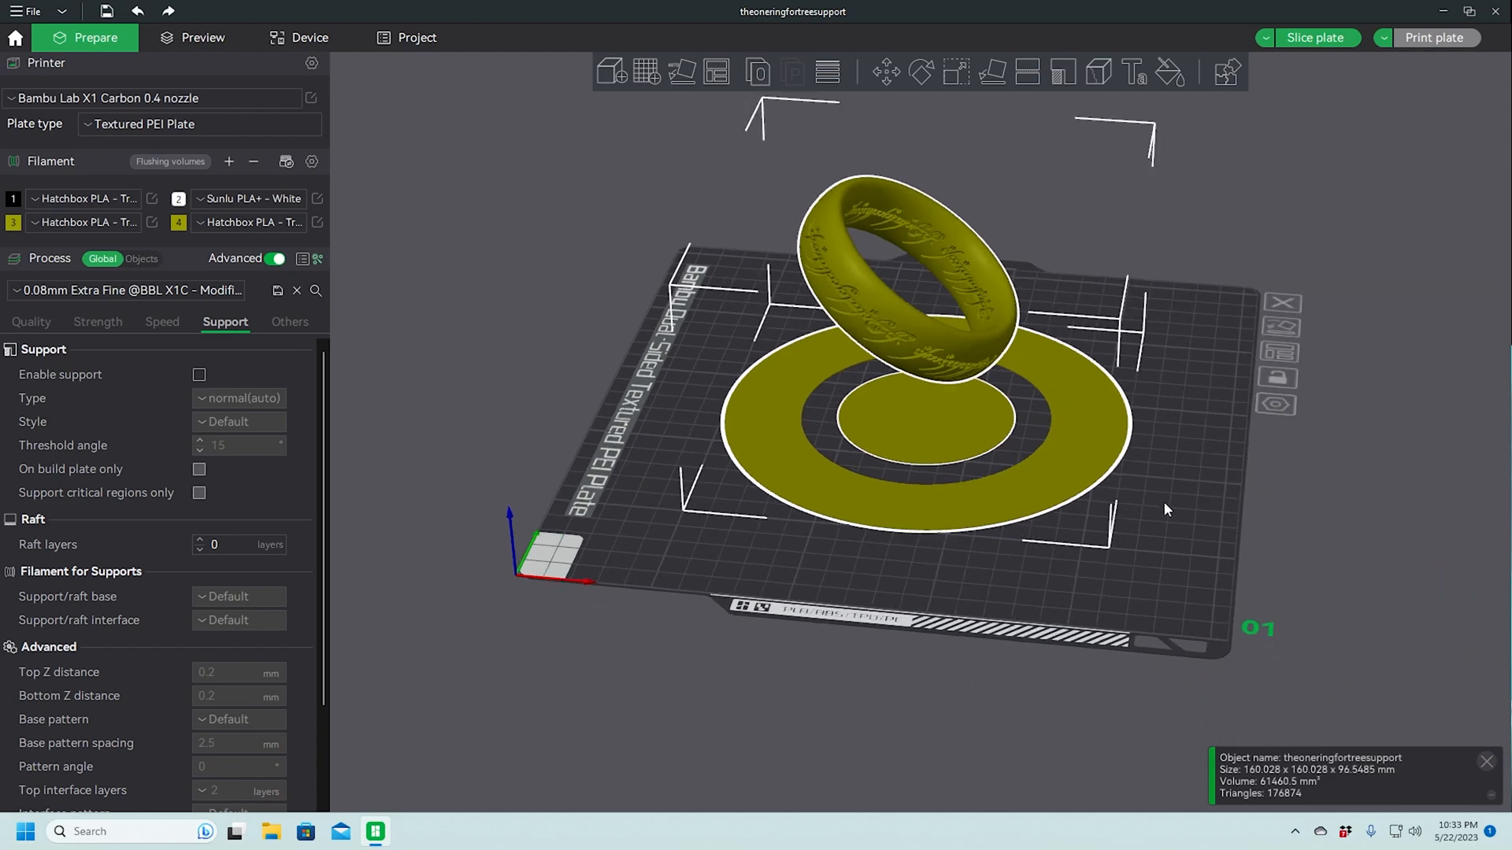
Tilt the 3D view to look across the plate with the yellow ring and base
{"action": "left_click_drag", "start_coordinate": [1166, 508], "coordinate": [1036, 561]}
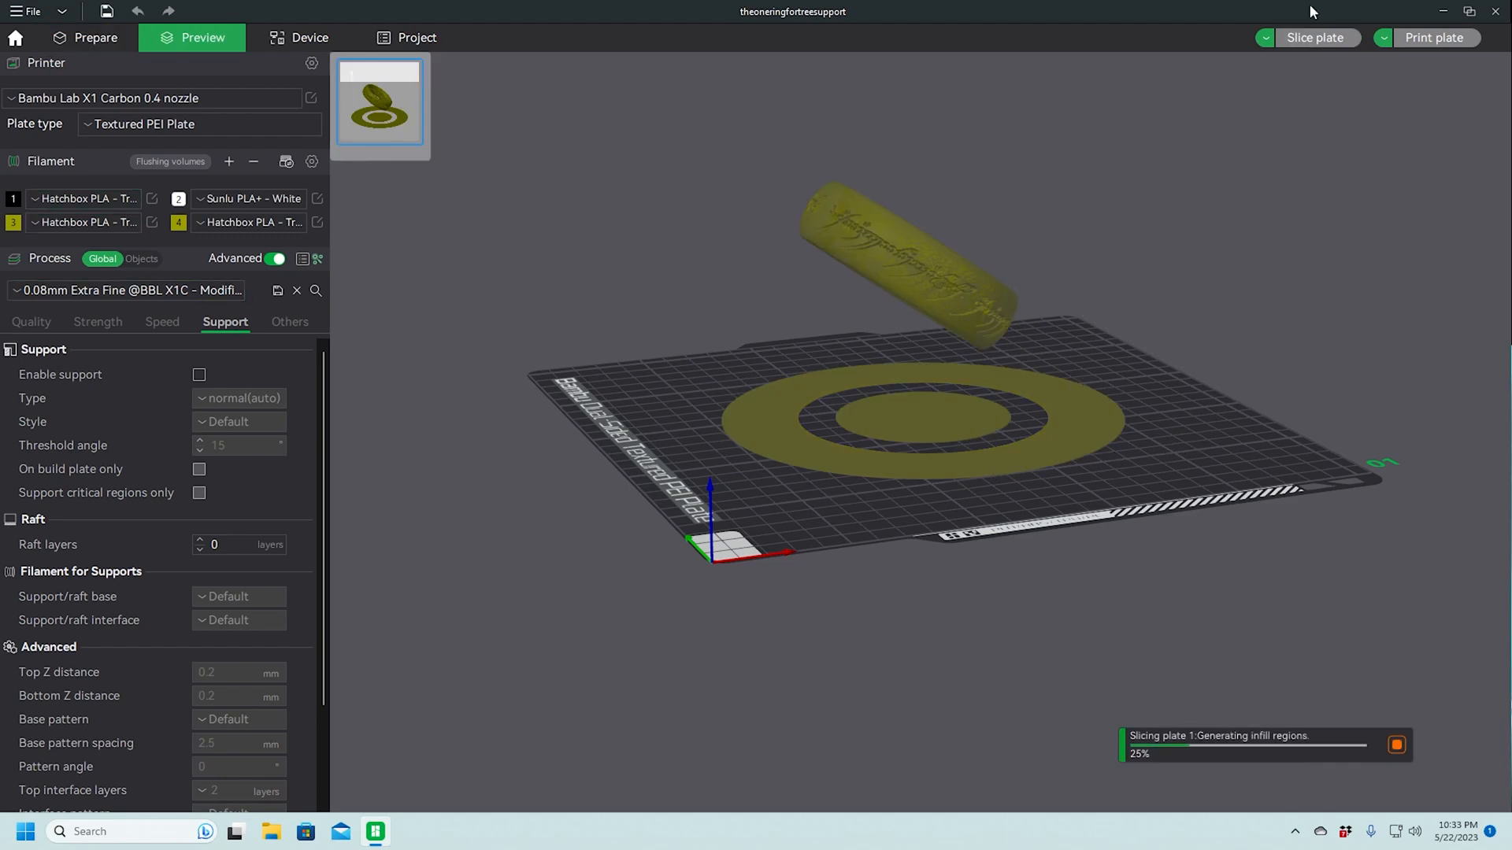
Cancel the running slice and return to the Support settings
{"action": "left_click", "coordinate": [1395, 744]}
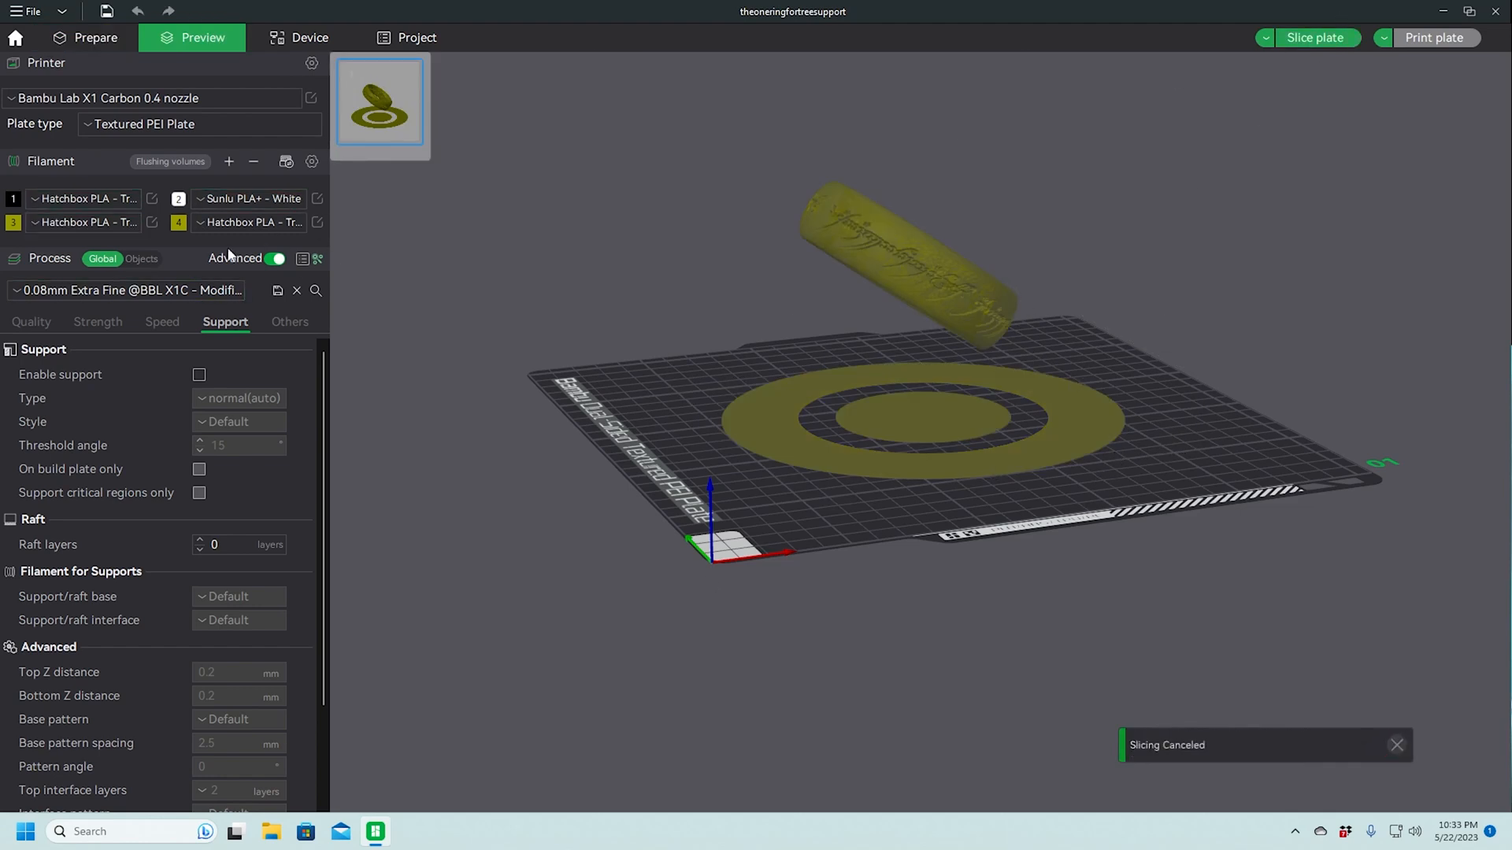
{"action": "left_click", "coordinate": [290, 321]}
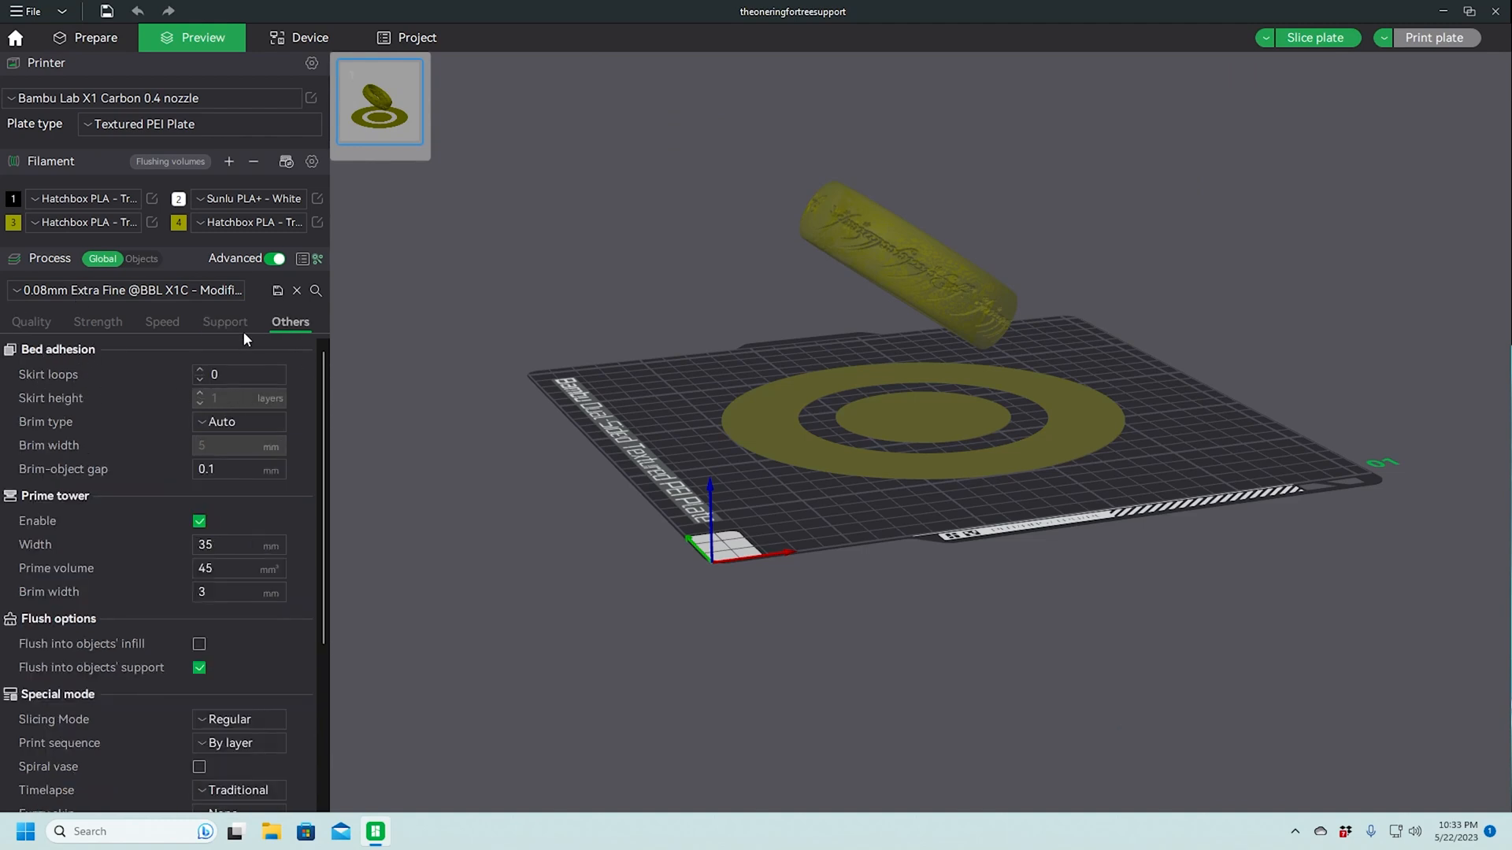
{"action": "left_click", "coordinate": [225, 322]}
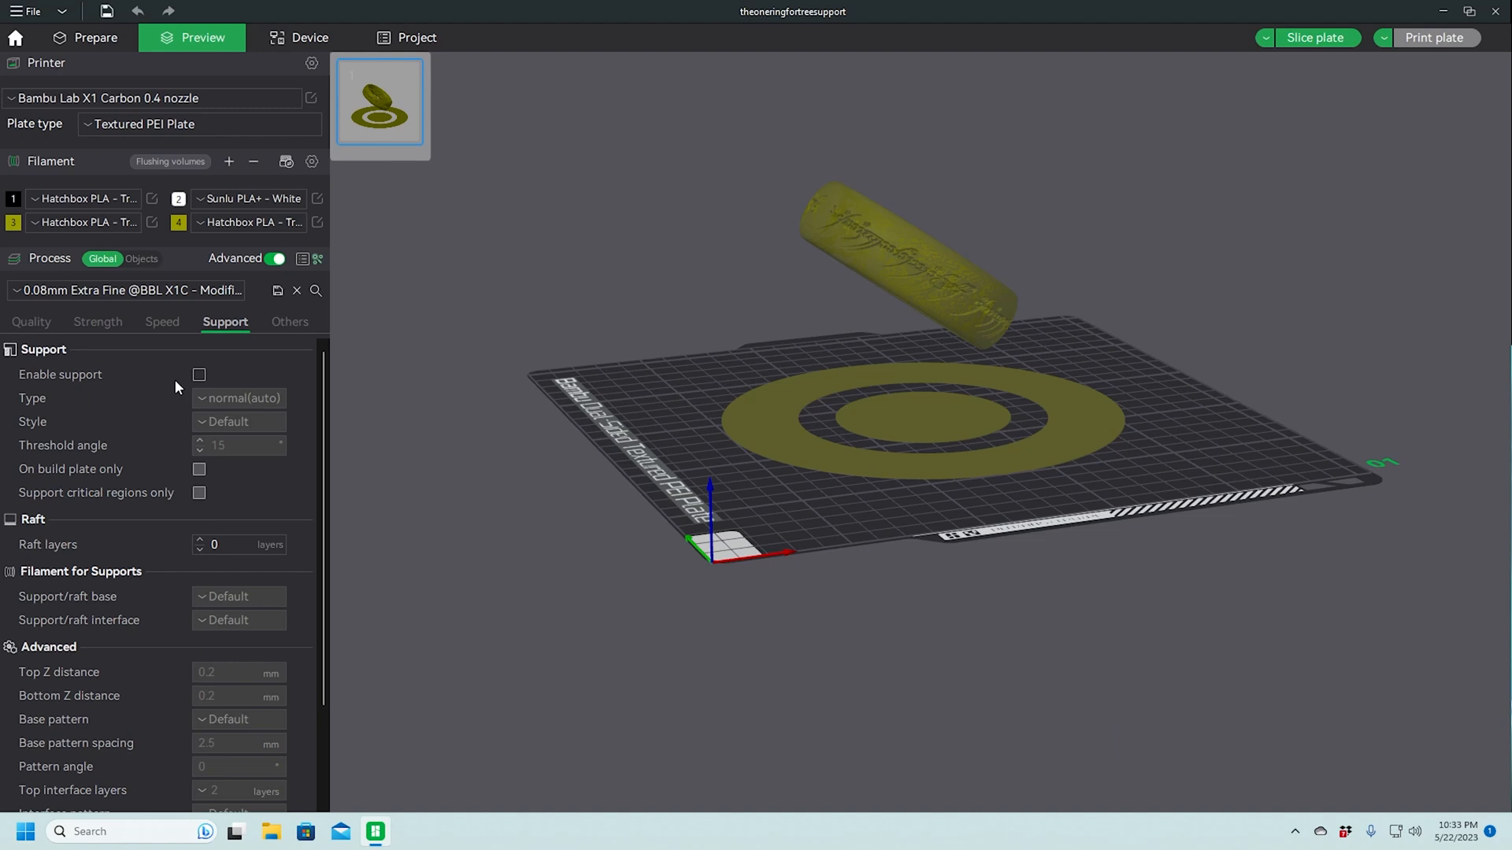
Enable supports with tree(auto) type, grown on the build plate only
{"action": "left_click", "coordinate": [199, 375]}
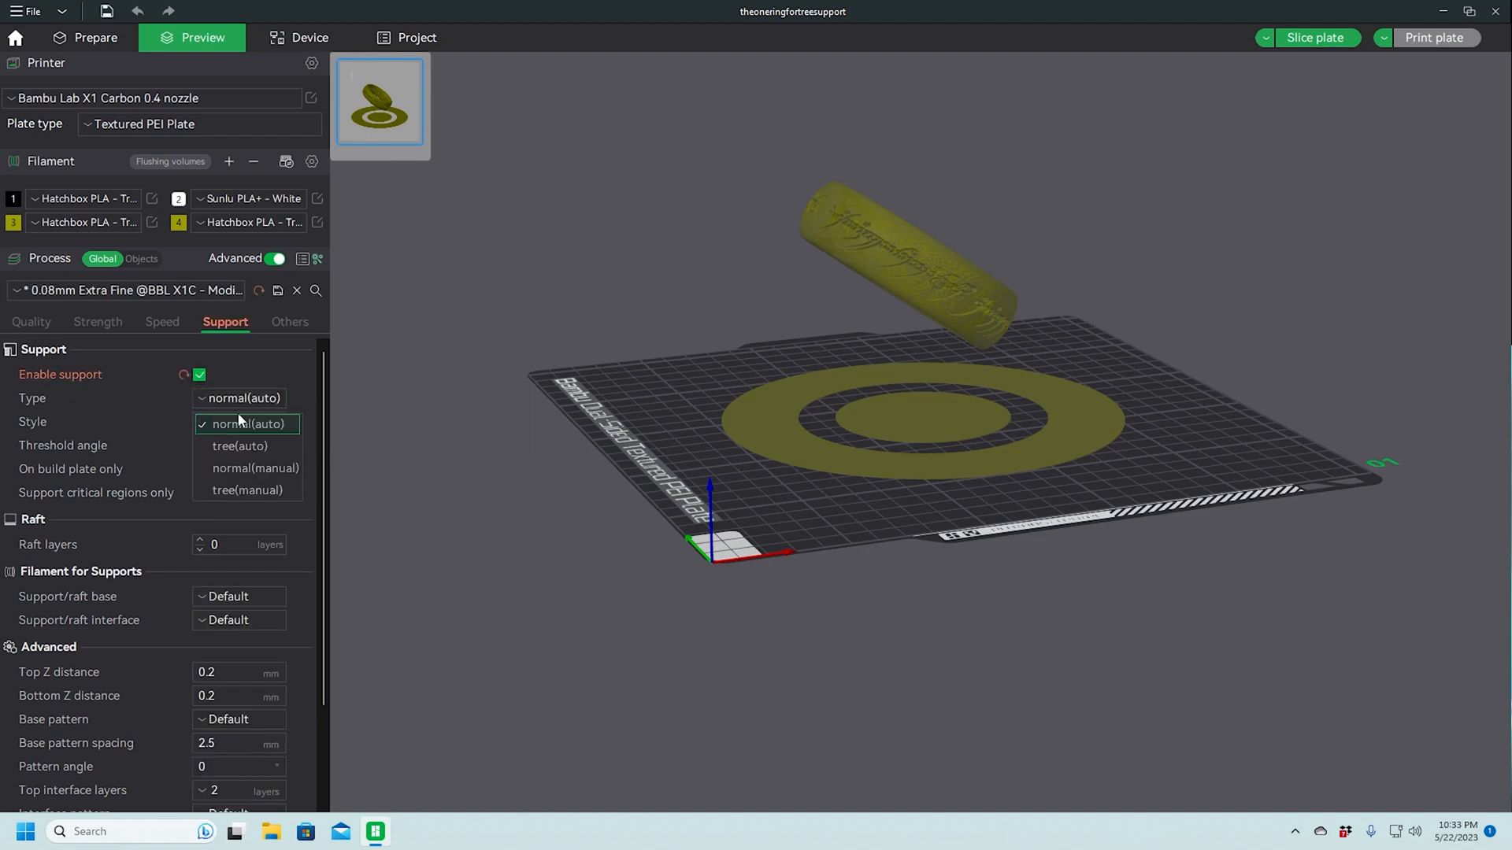
{"action": "left_click", "coordinate": [239, 445]}
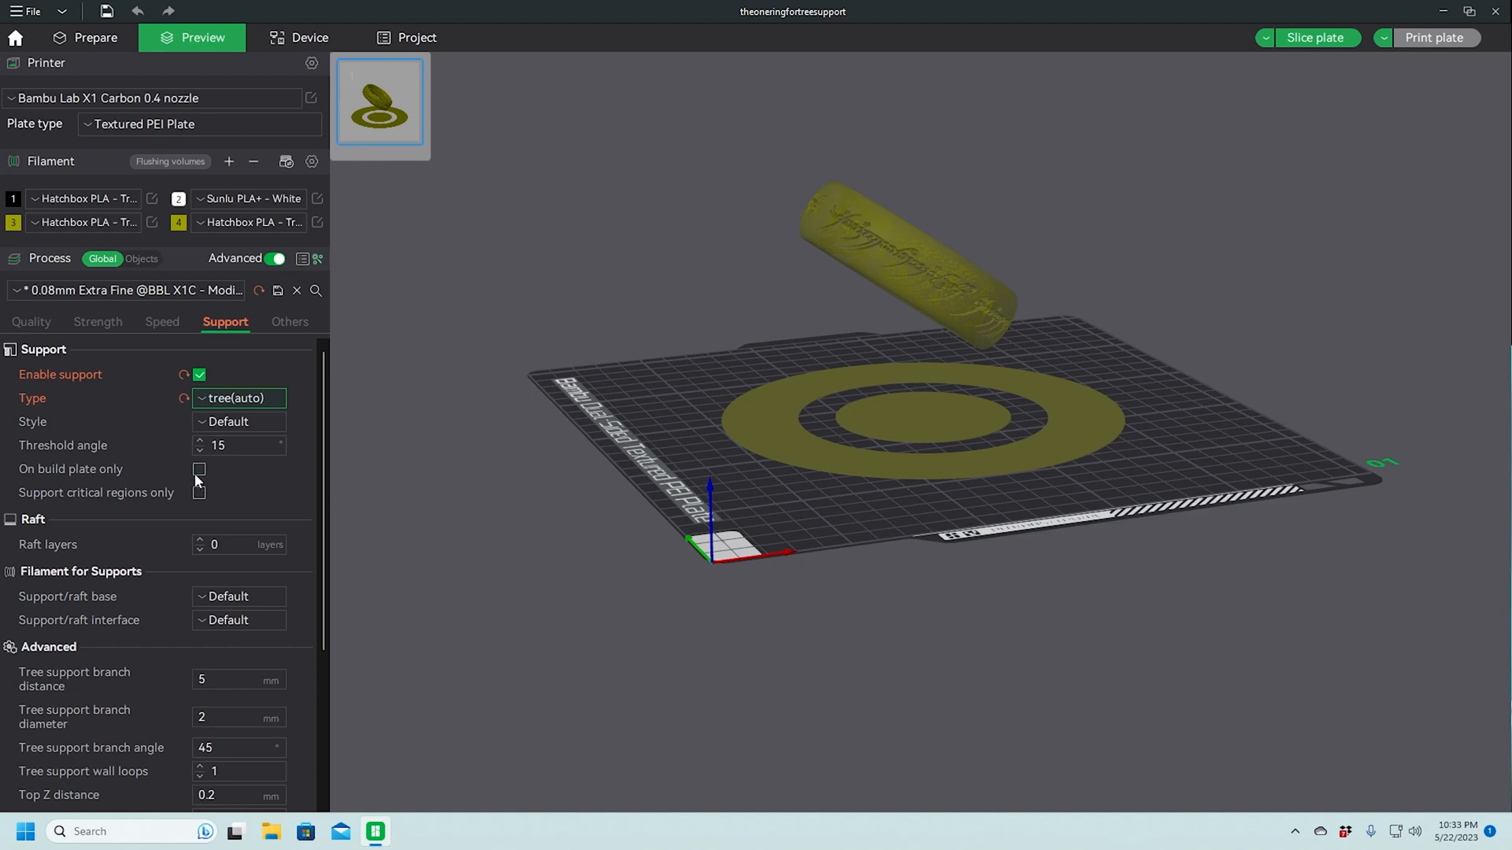
{"action": "left_click", "coordinate": [198, 470]}
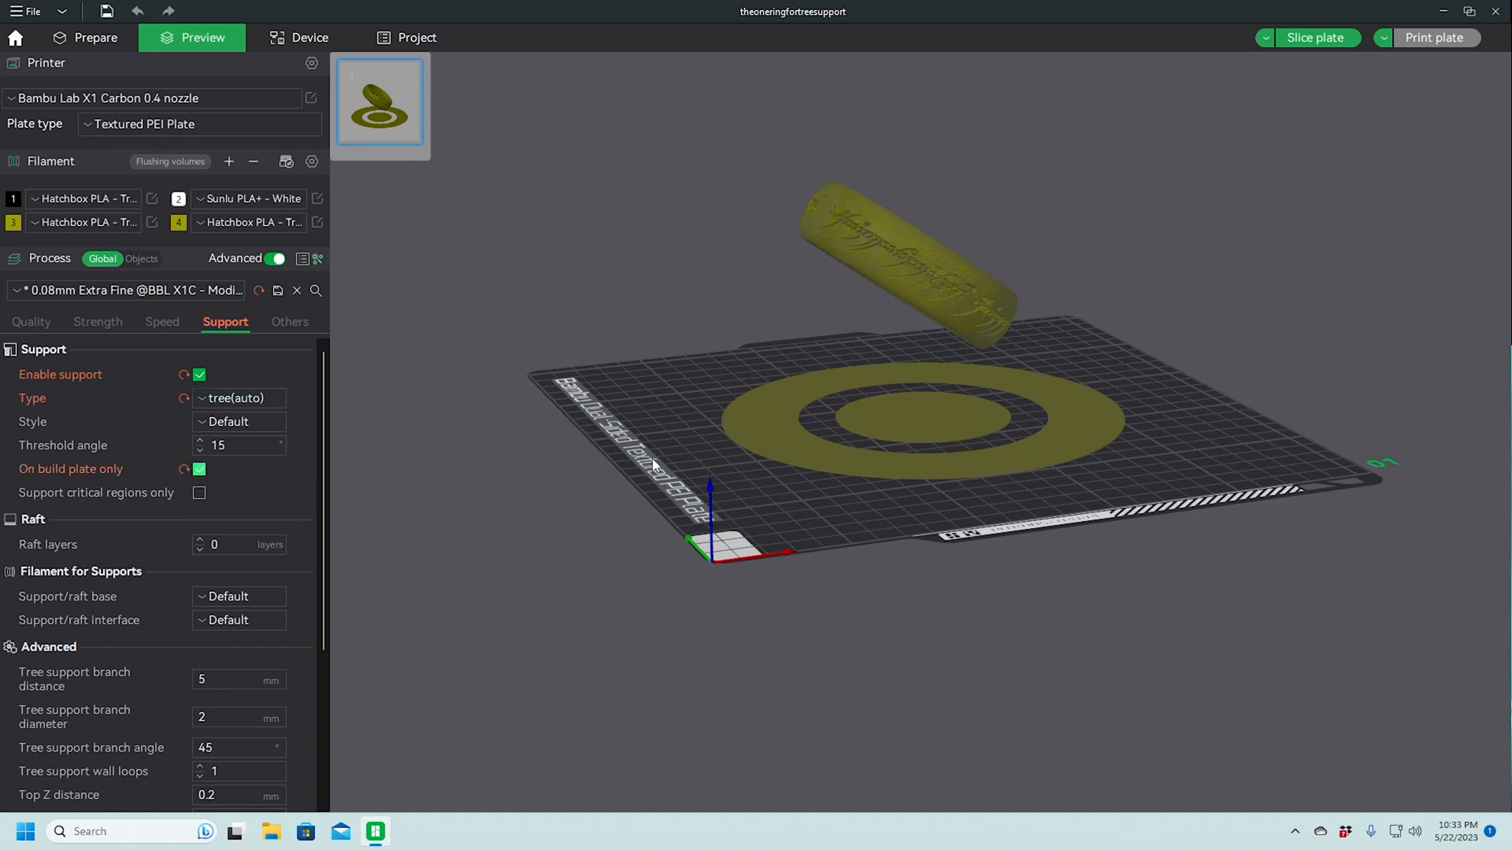
{"action": "mouse_move", "coordinate": [19, 263]}
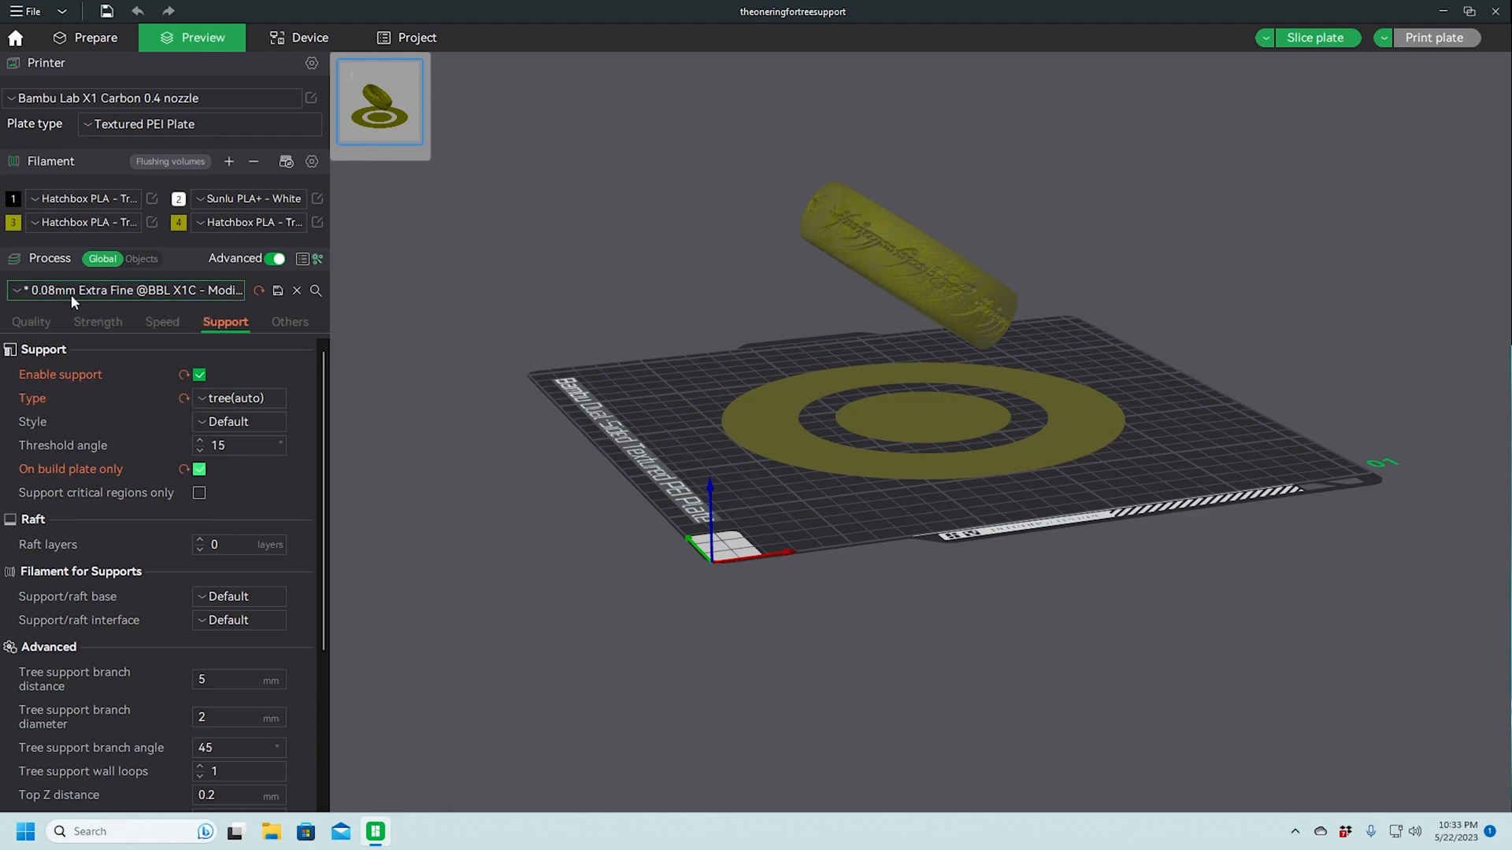
{"action": "mouse_move", "coordinate": [1167, 244]}
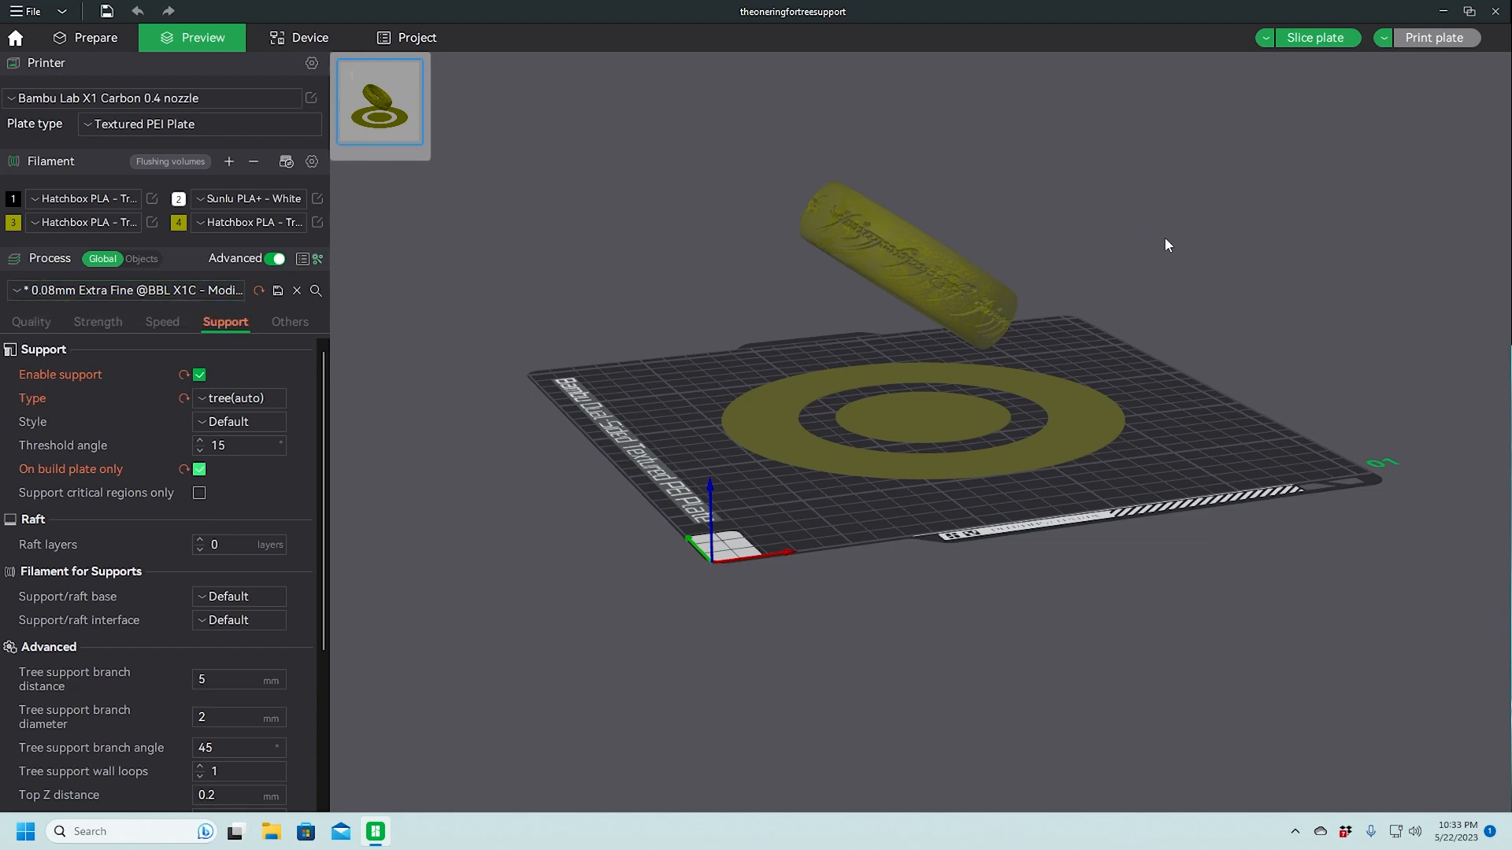
{"action": "mouse_move", "coordinate": [1093, 325]}
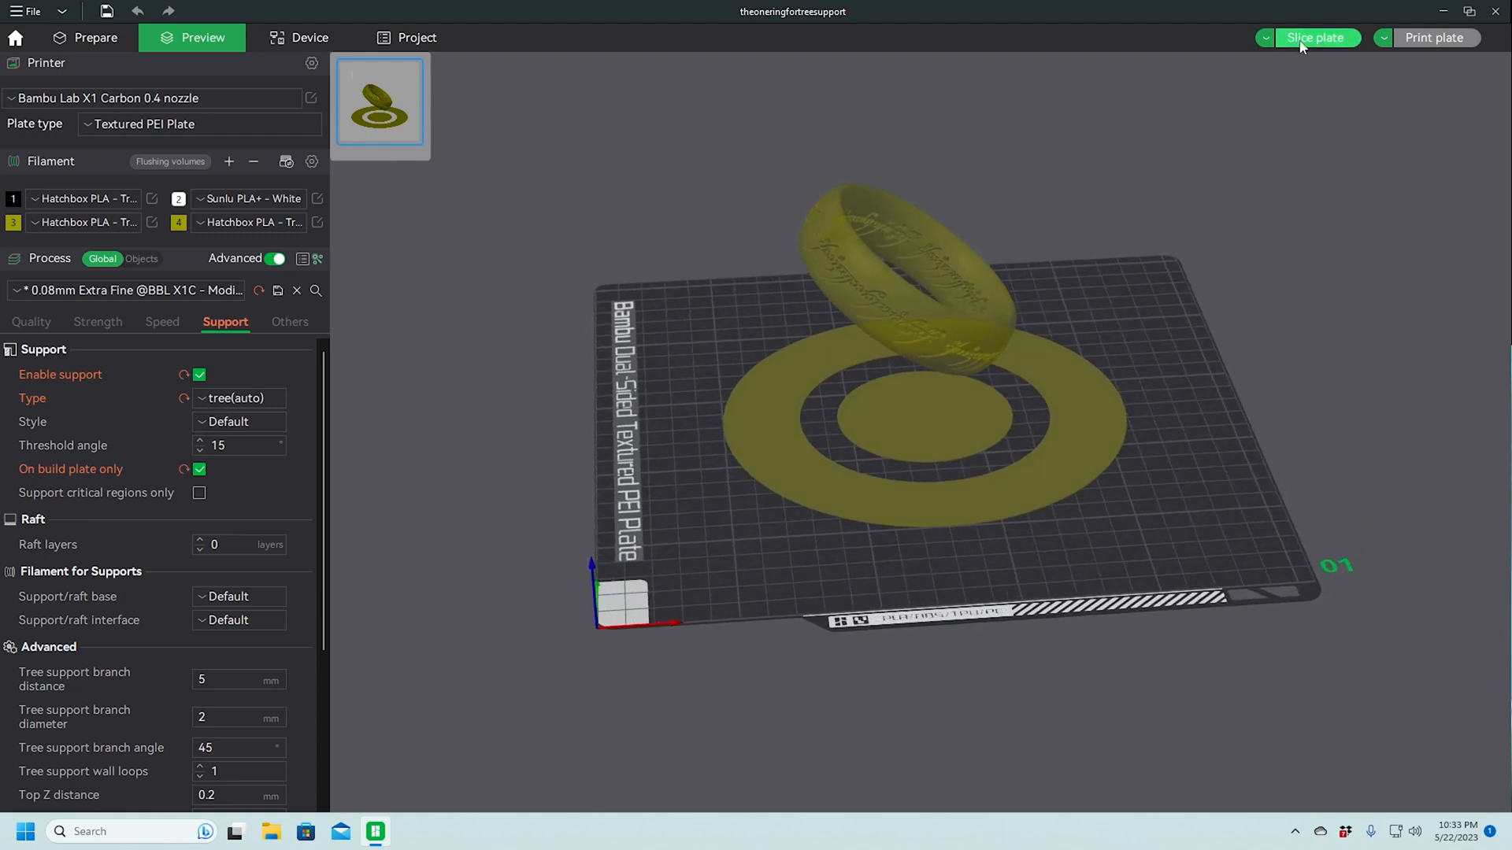
Slice the plate and zoom into the tree supports under the ring, about 5h9m total
{"action": "left_click", "coordinate": [1314, 38]}
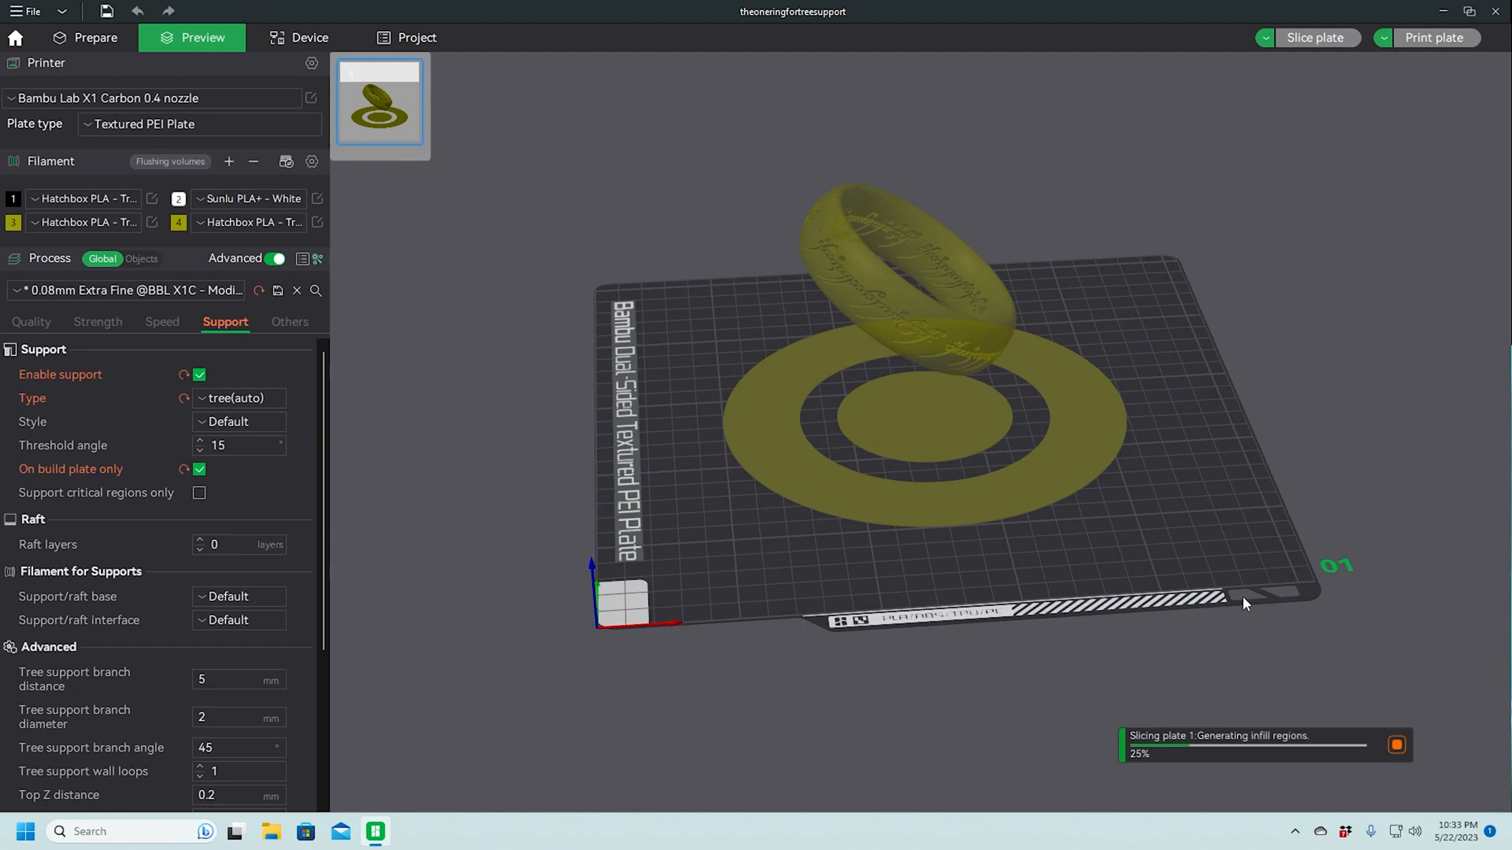
{"action": "mouse_move", "coordinate": [1248, 625]}
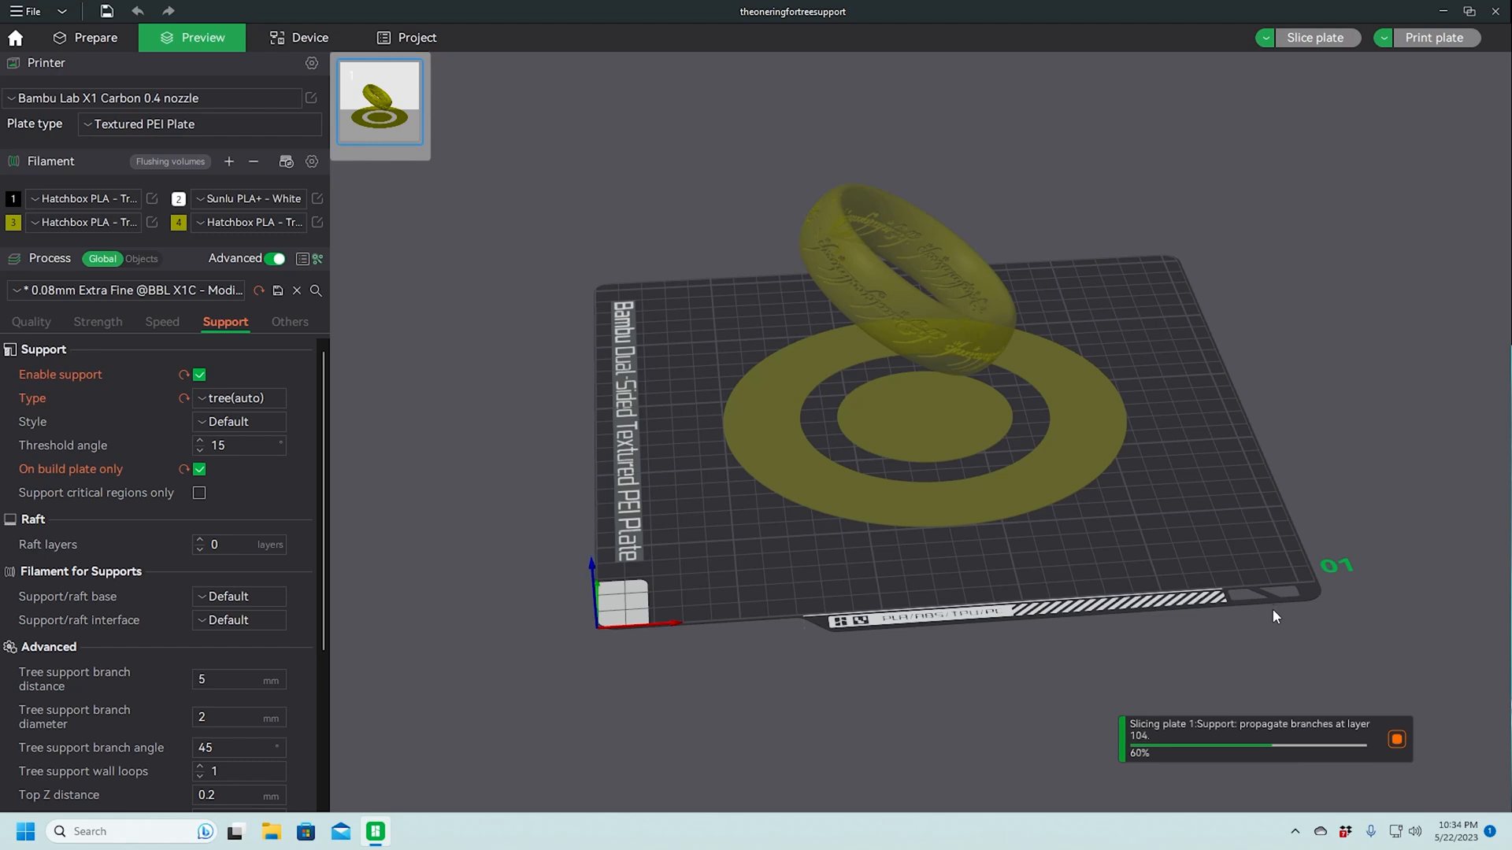
{"action": "mouse_move", "coordinate": [1386, 393]}
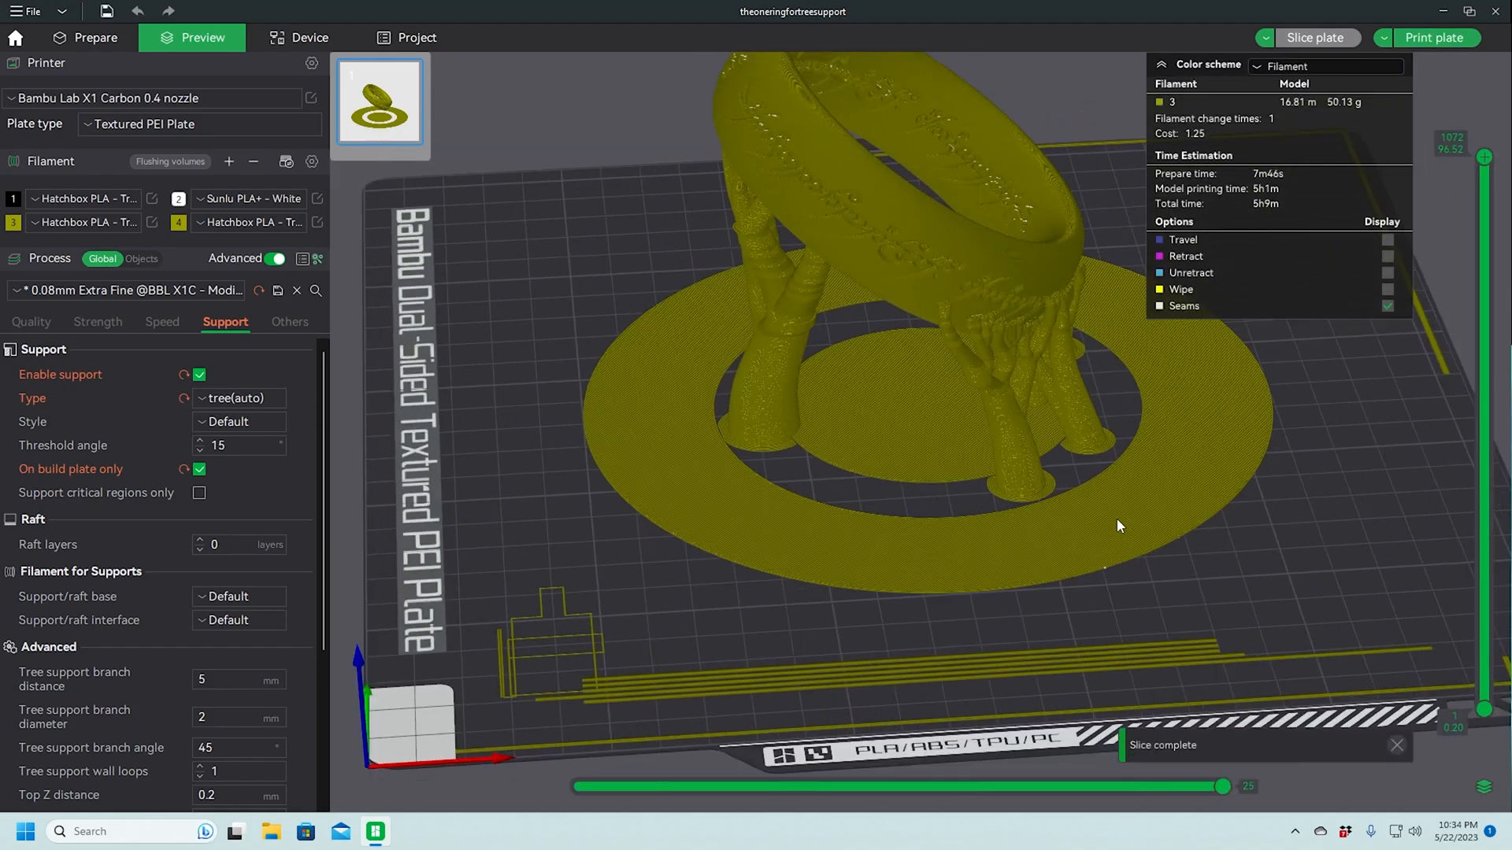
{"action": "left_click_drag", "start_coordinate": [1118, 527], "coordinate": [1187, 605]}
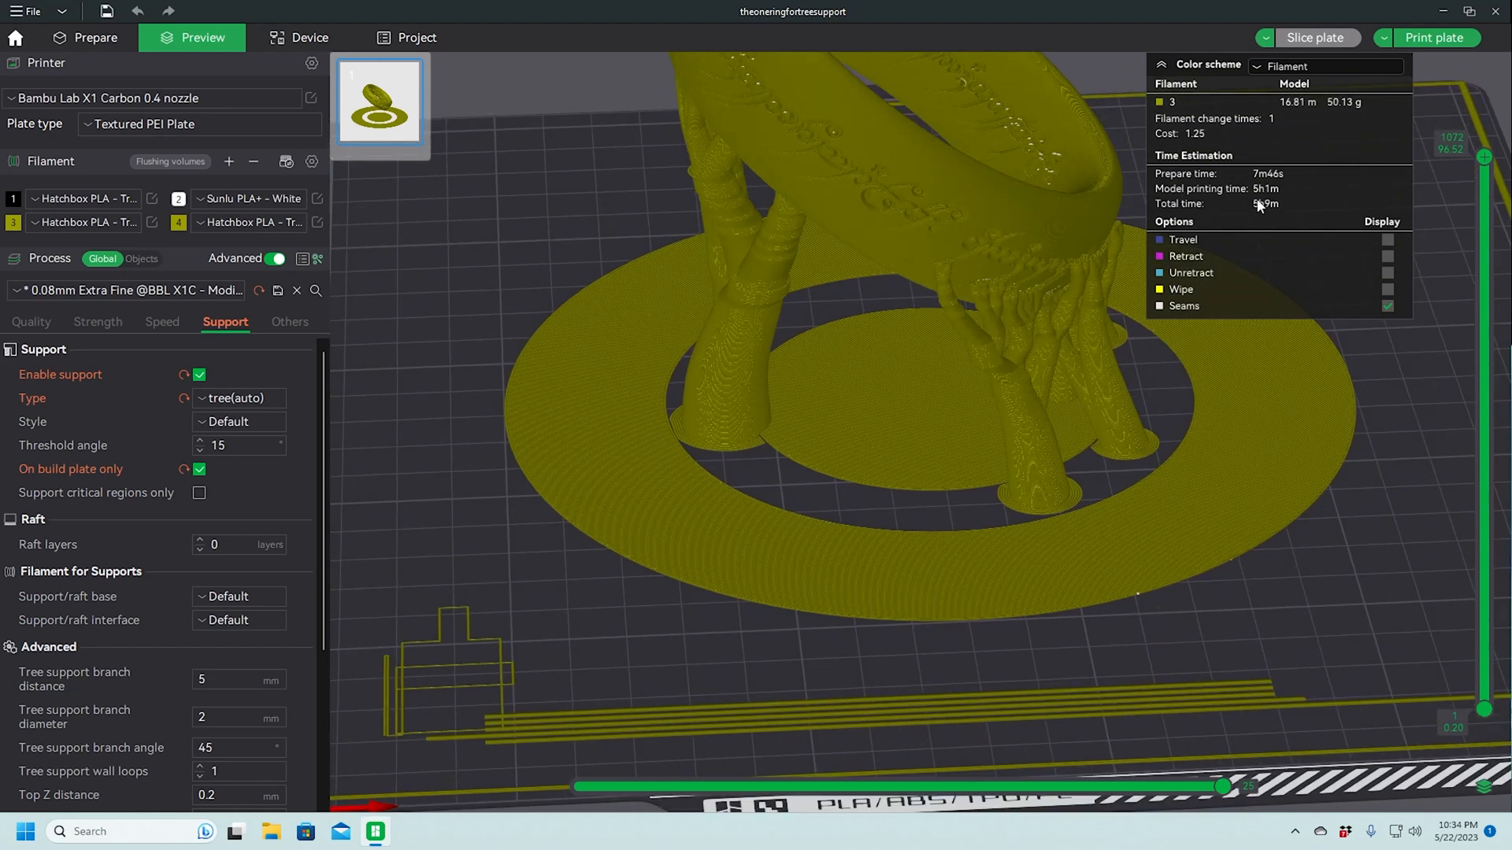
{"action": "left_click", "coordinate": [95, 37]}
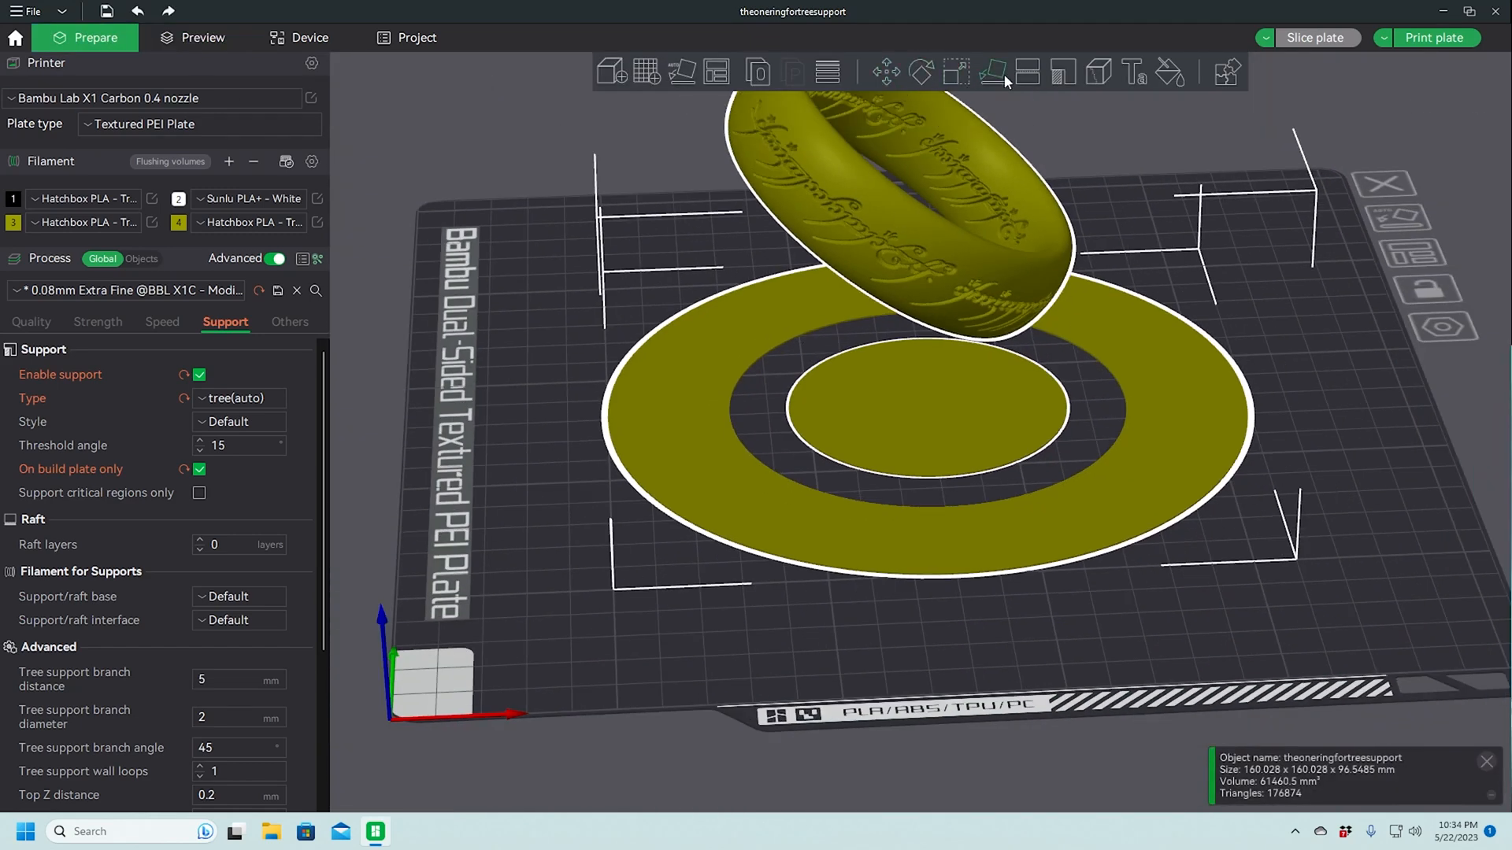
Scale the ring model uniformly to 30 mm across and re-slice, about 23m41s total
{"action": "left_click", "coordinate": [956, 71]}
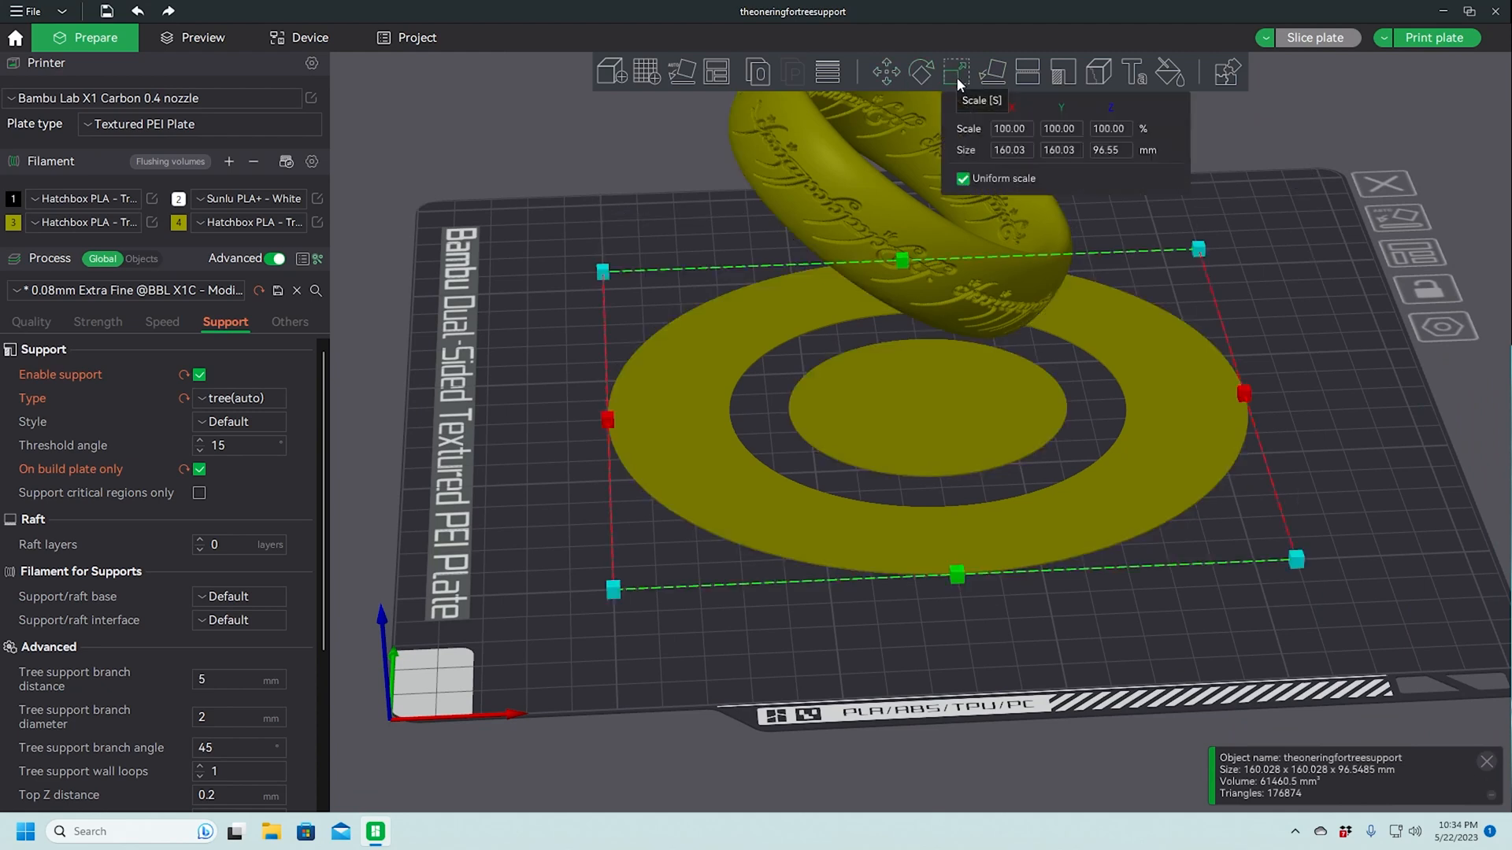
{"action": "left_click", "coordinate": [1008, 149]}
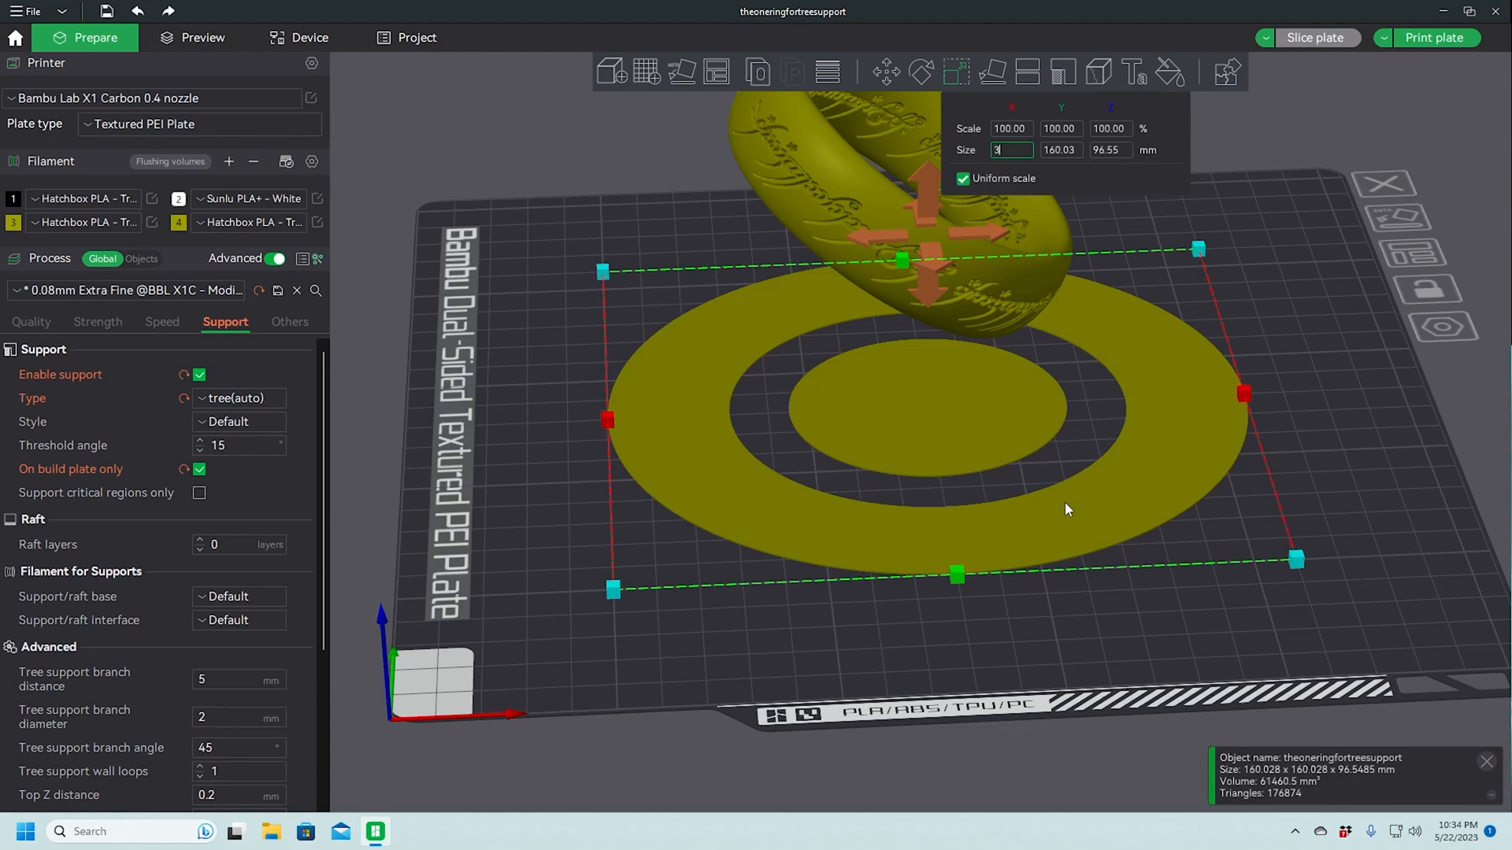
{"action": "type", "text": "30.00"}
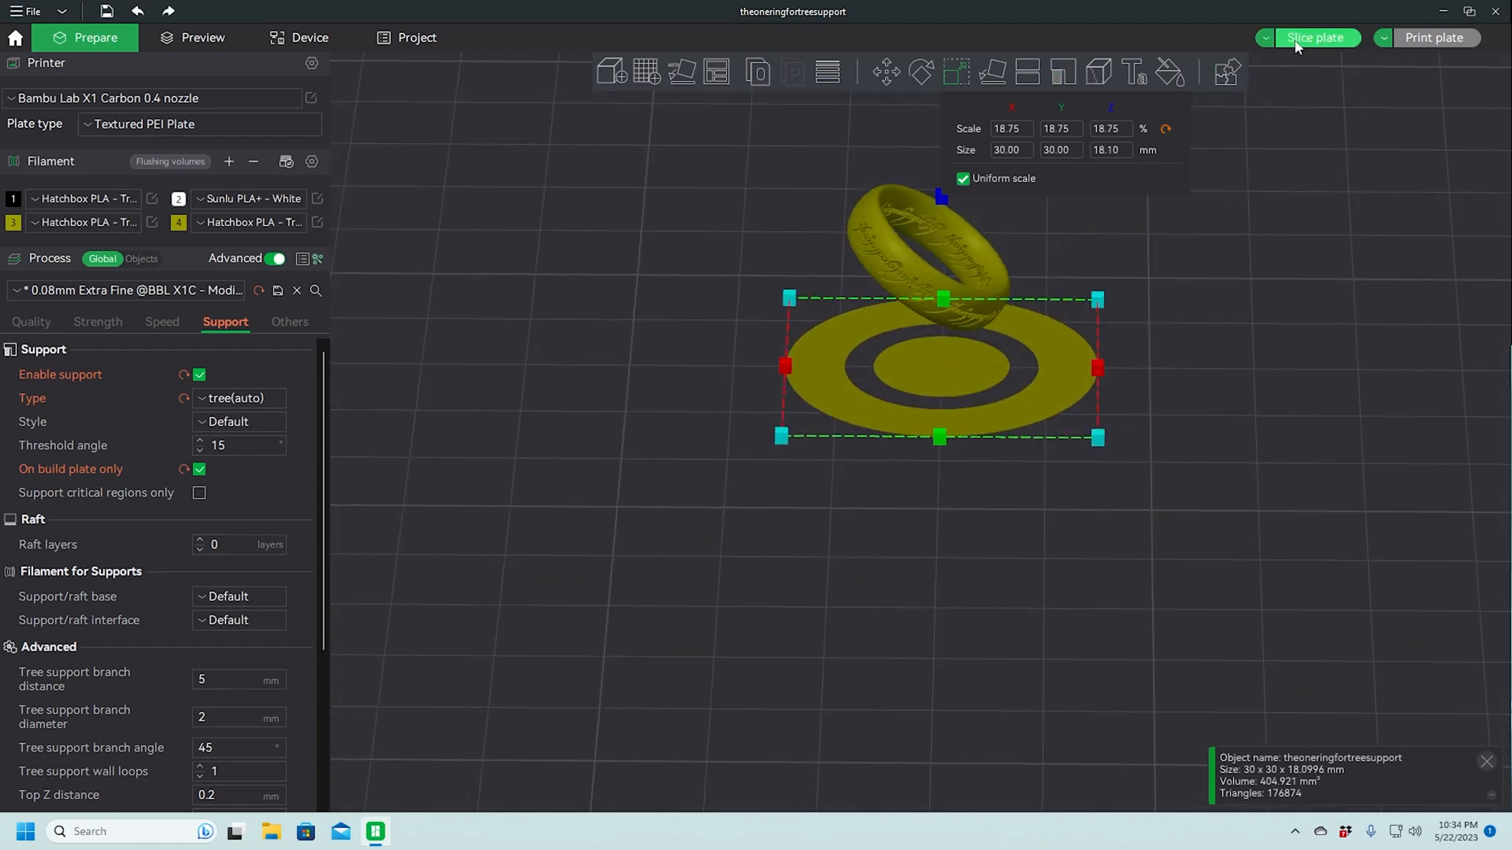
{"action": "left_click", "coordinate": [1314, 38]}
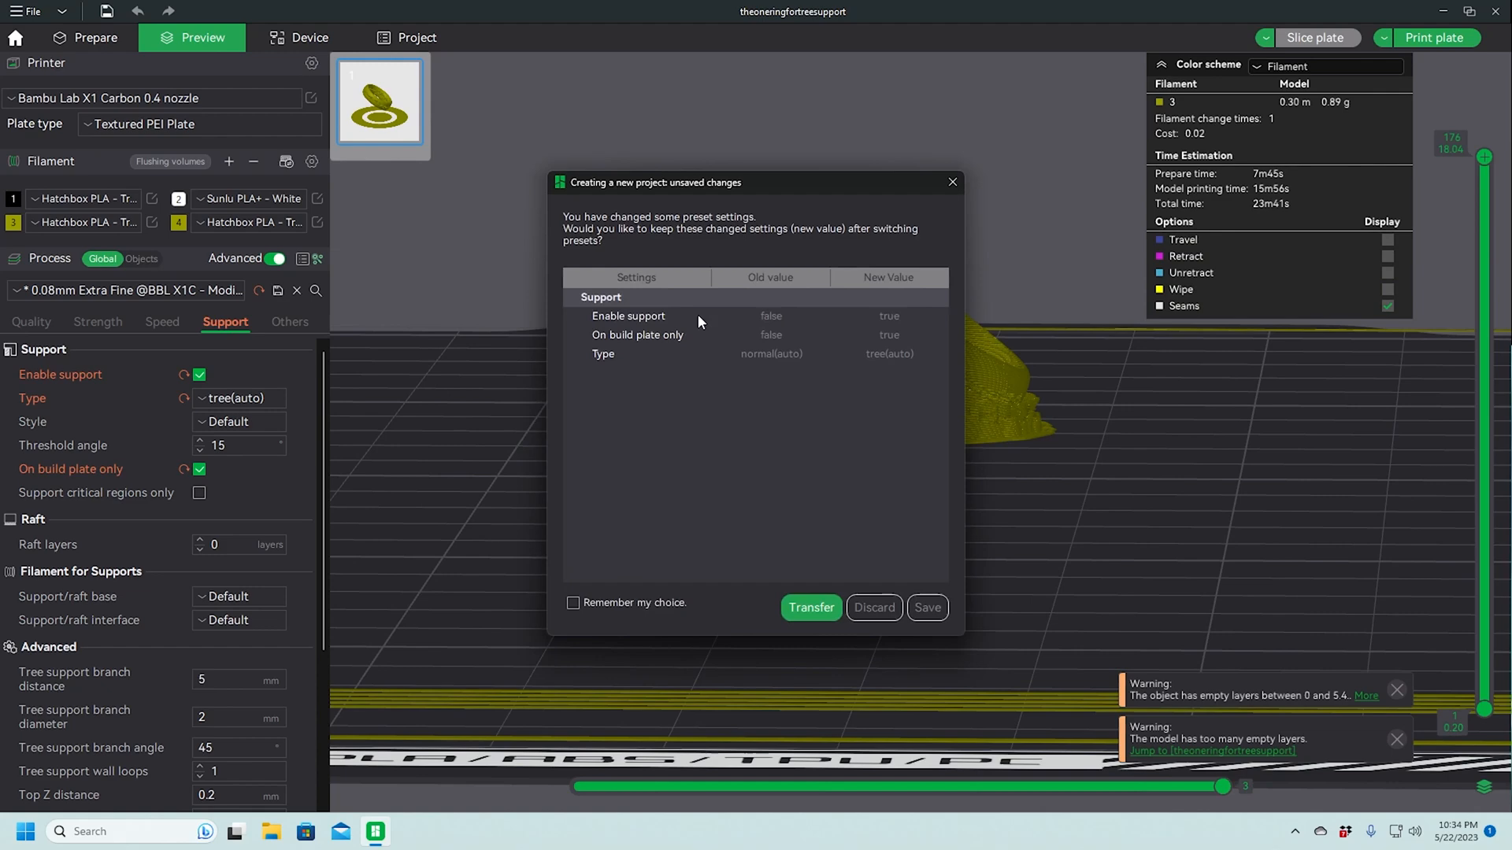
Discard changes for the new project and reload the ring 3MF as separate objects
{"action": "left_click", "coordinate": [873, 608]}
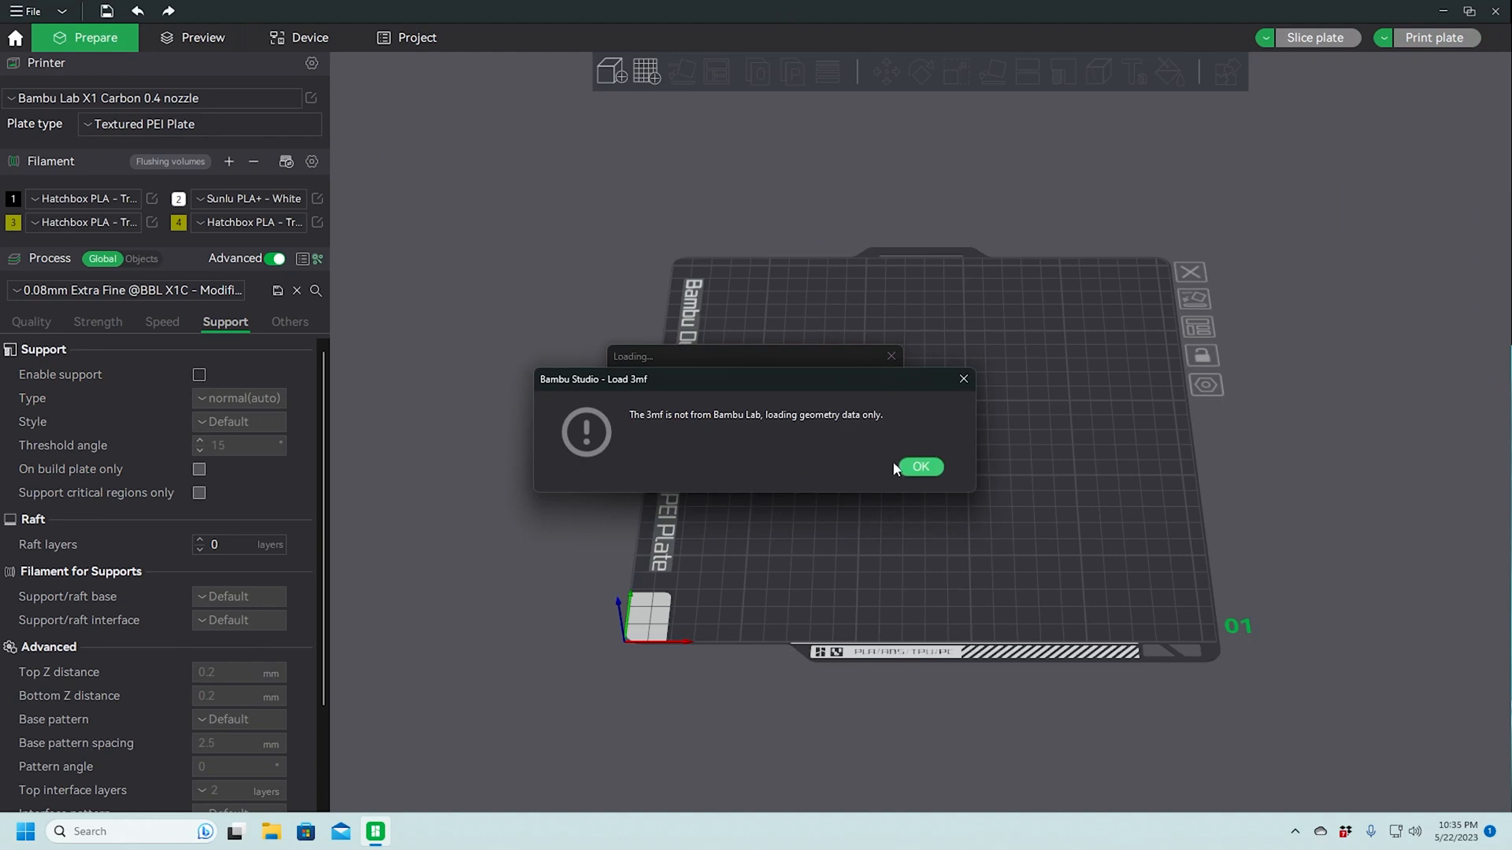
{"action": "left_click", "coordinate": [918, 466]}
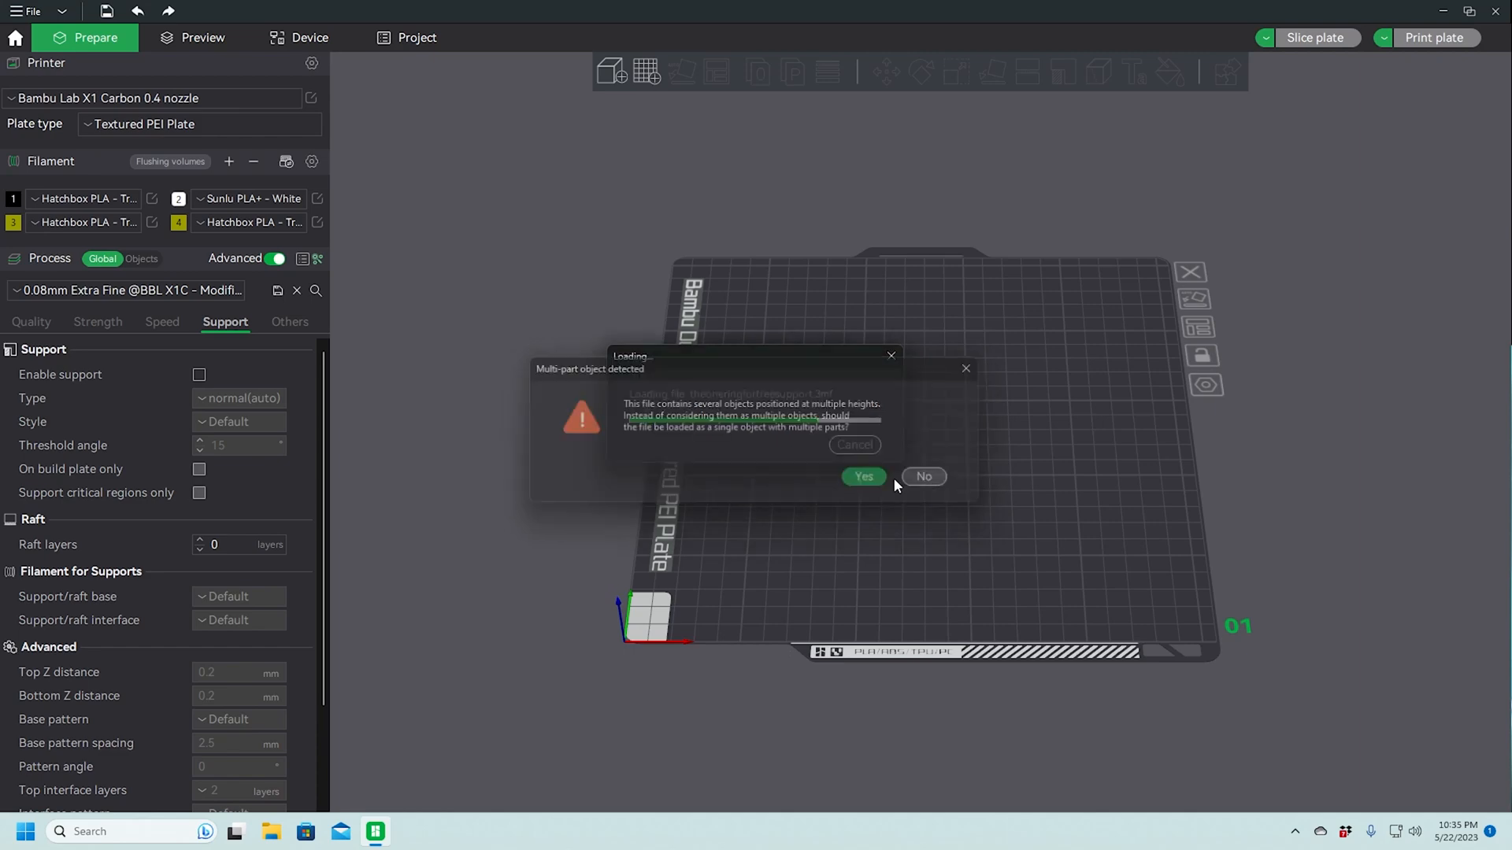
{"action": "left_click", "coordinate": [861, 476]}
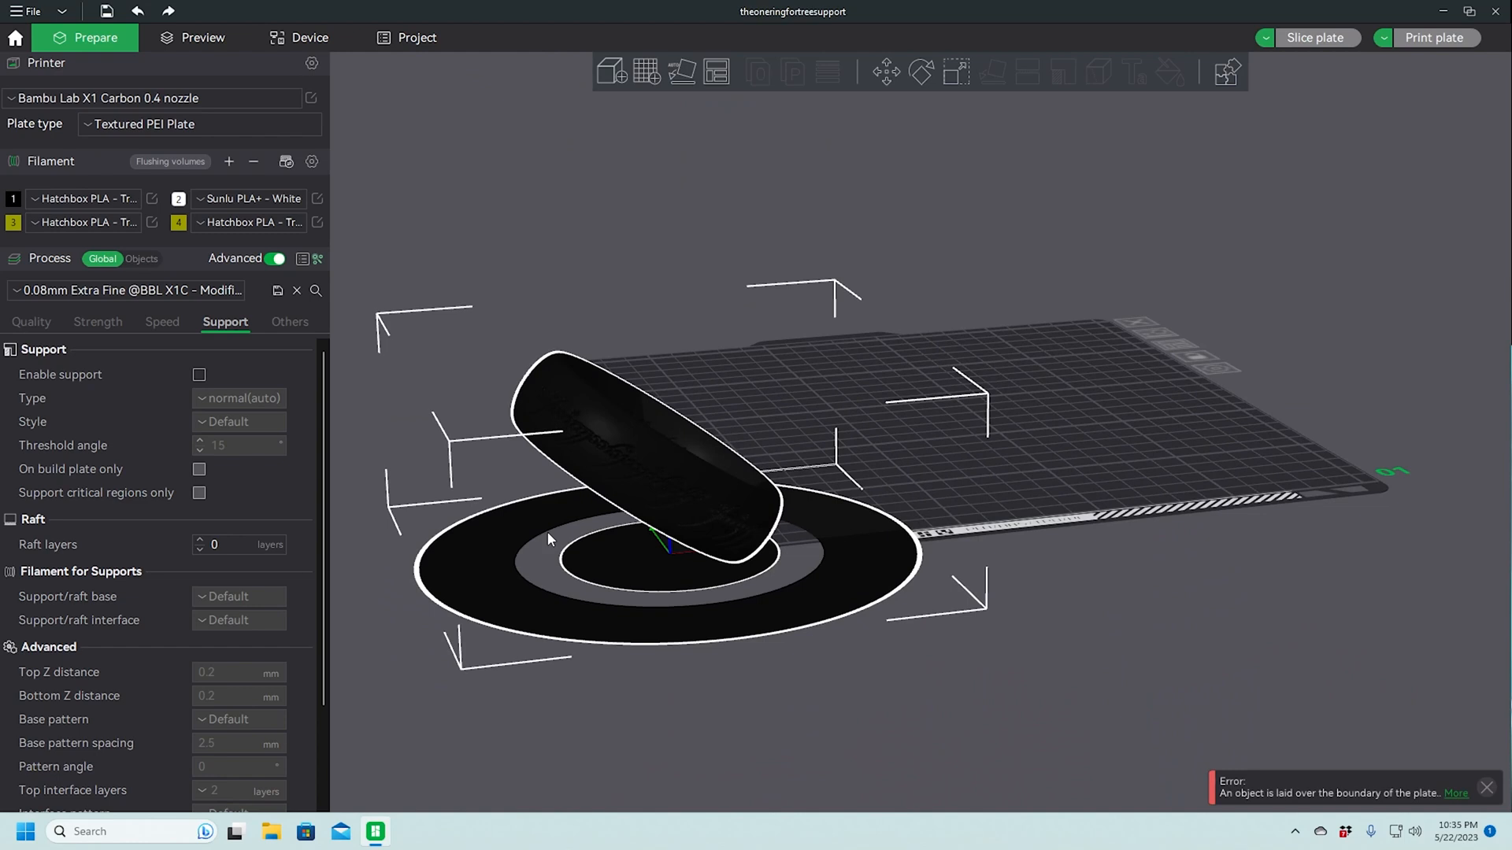
{"action": "mouse_move", "coordinate": [553, 528]}
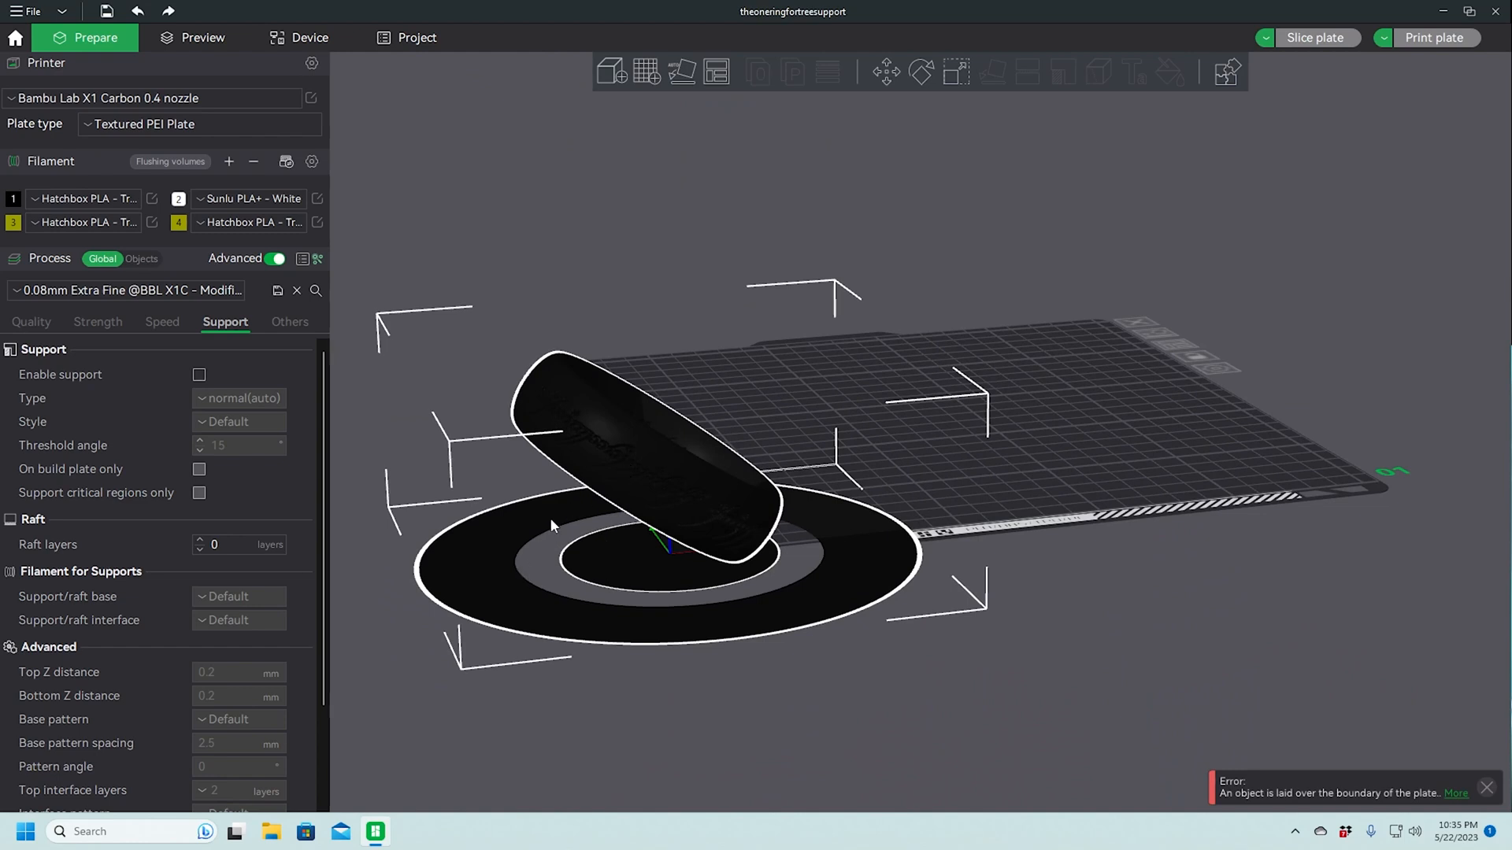
{"action": "mouse_move", "coordinate": [667, 490]}
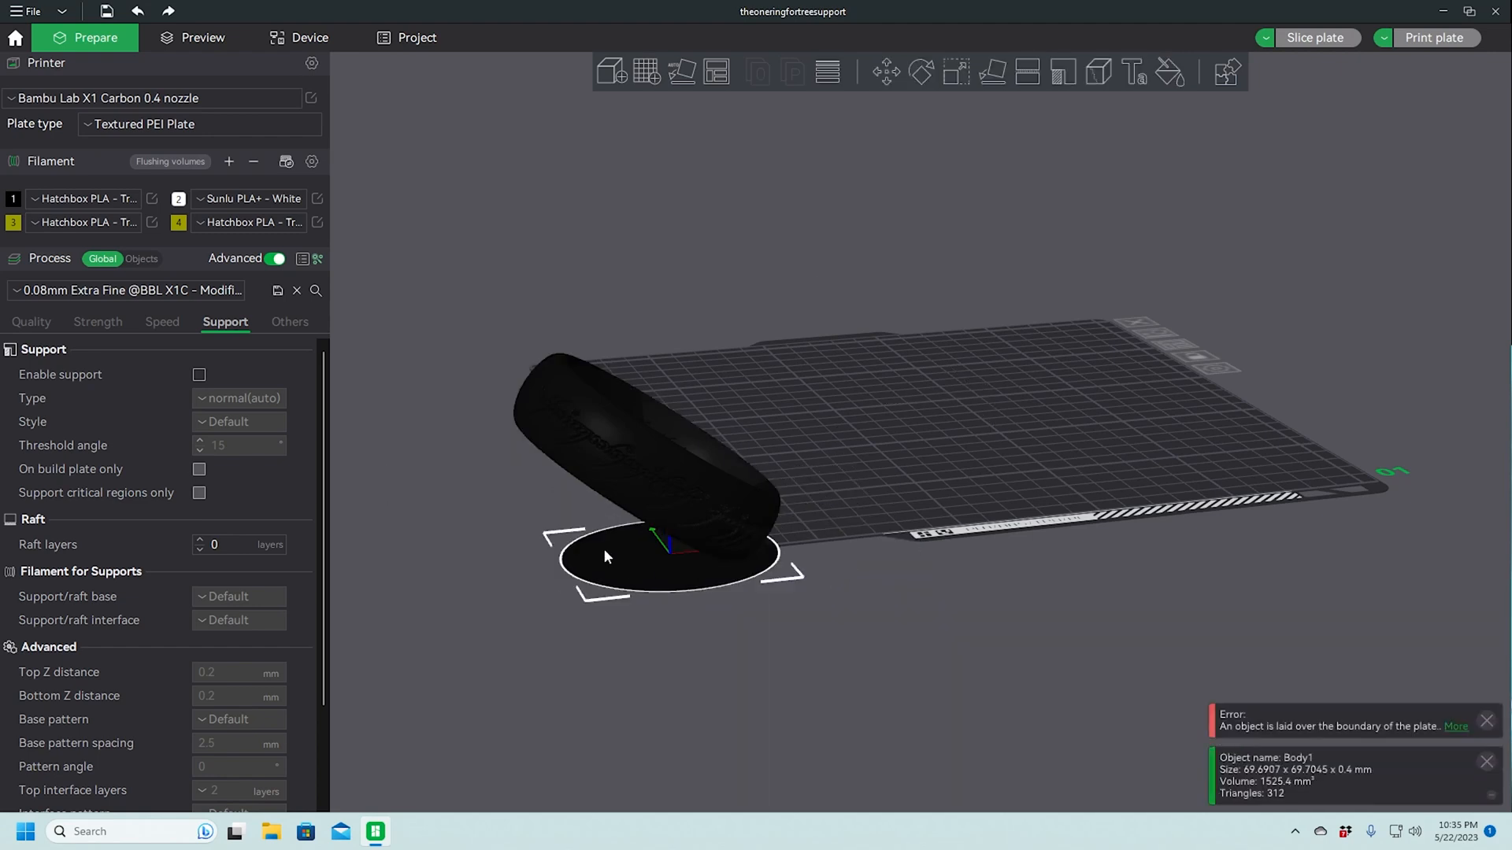
Delete the flat disc and lay the remaining ring flat on the build plate
{"action": "right_click", "coordinate": [646, 549]}
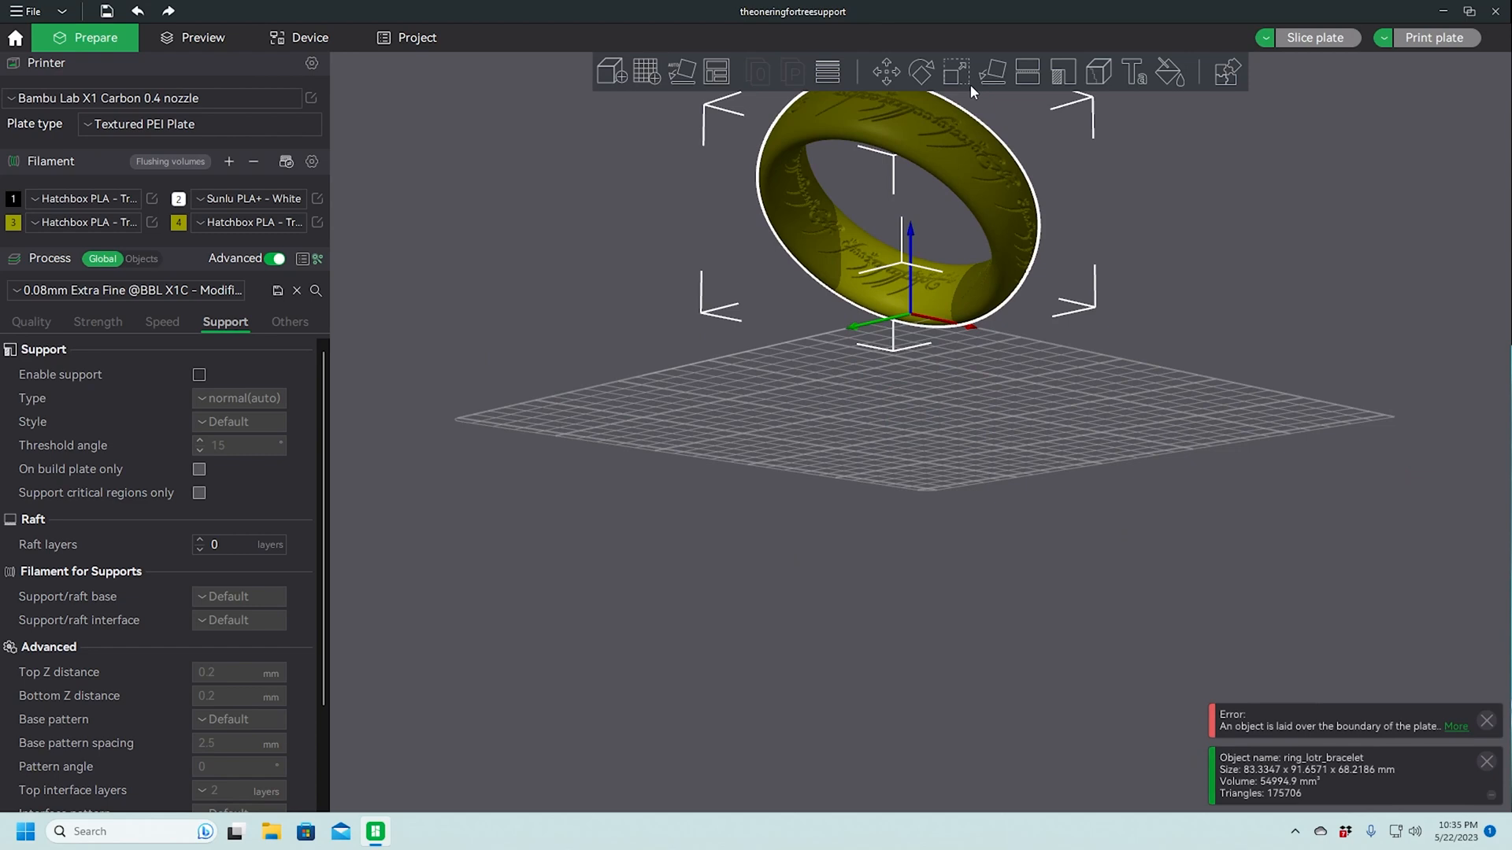
{"action": "mouse_move", "coordinate": [965, 189]}
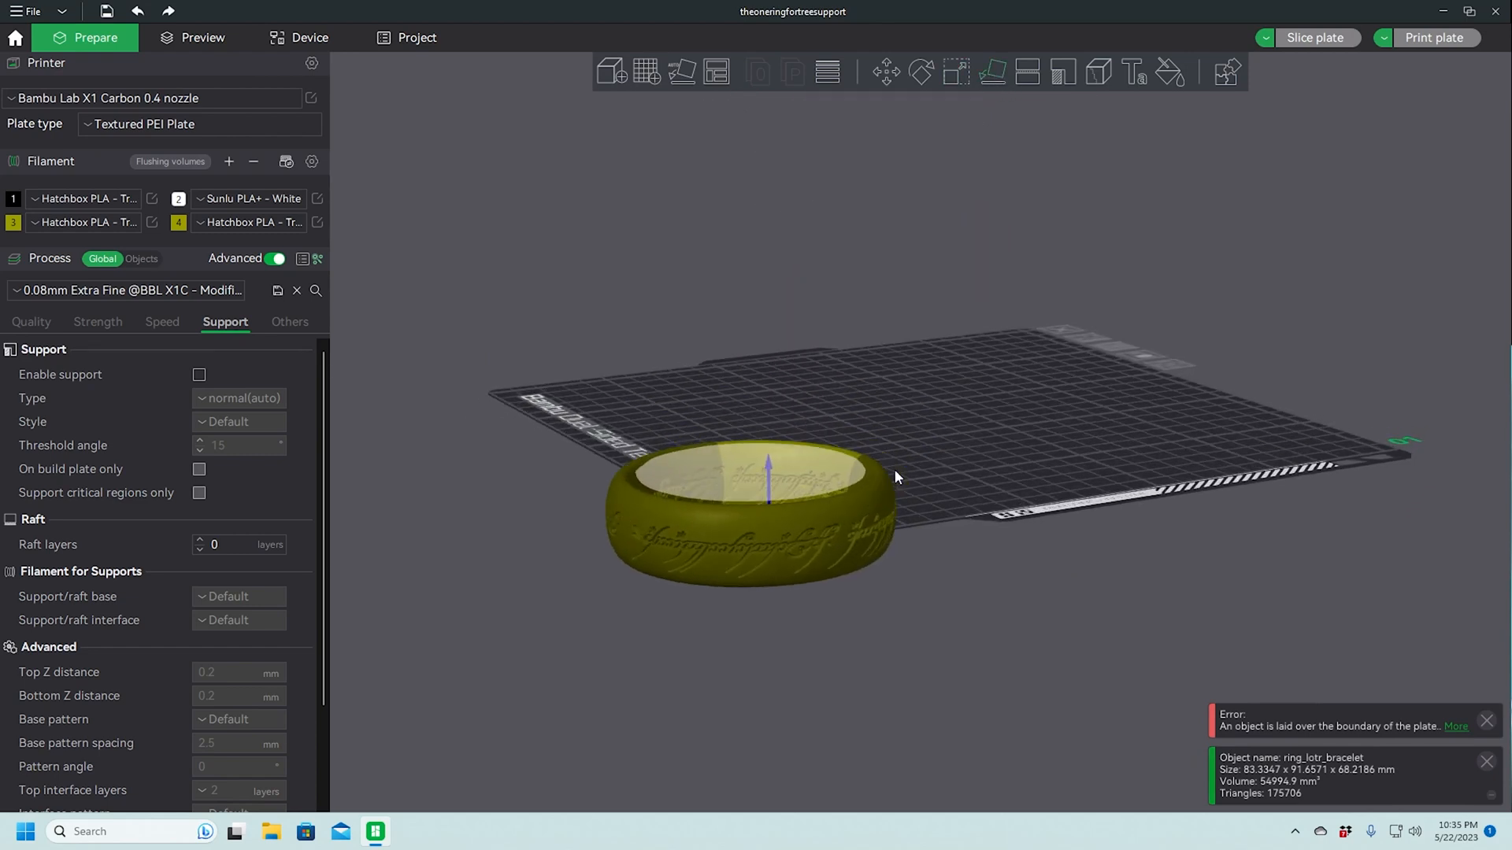
{"action": "left_click_drag", "start_coordinate": [895, 477], "coordinate": [737, 613]}
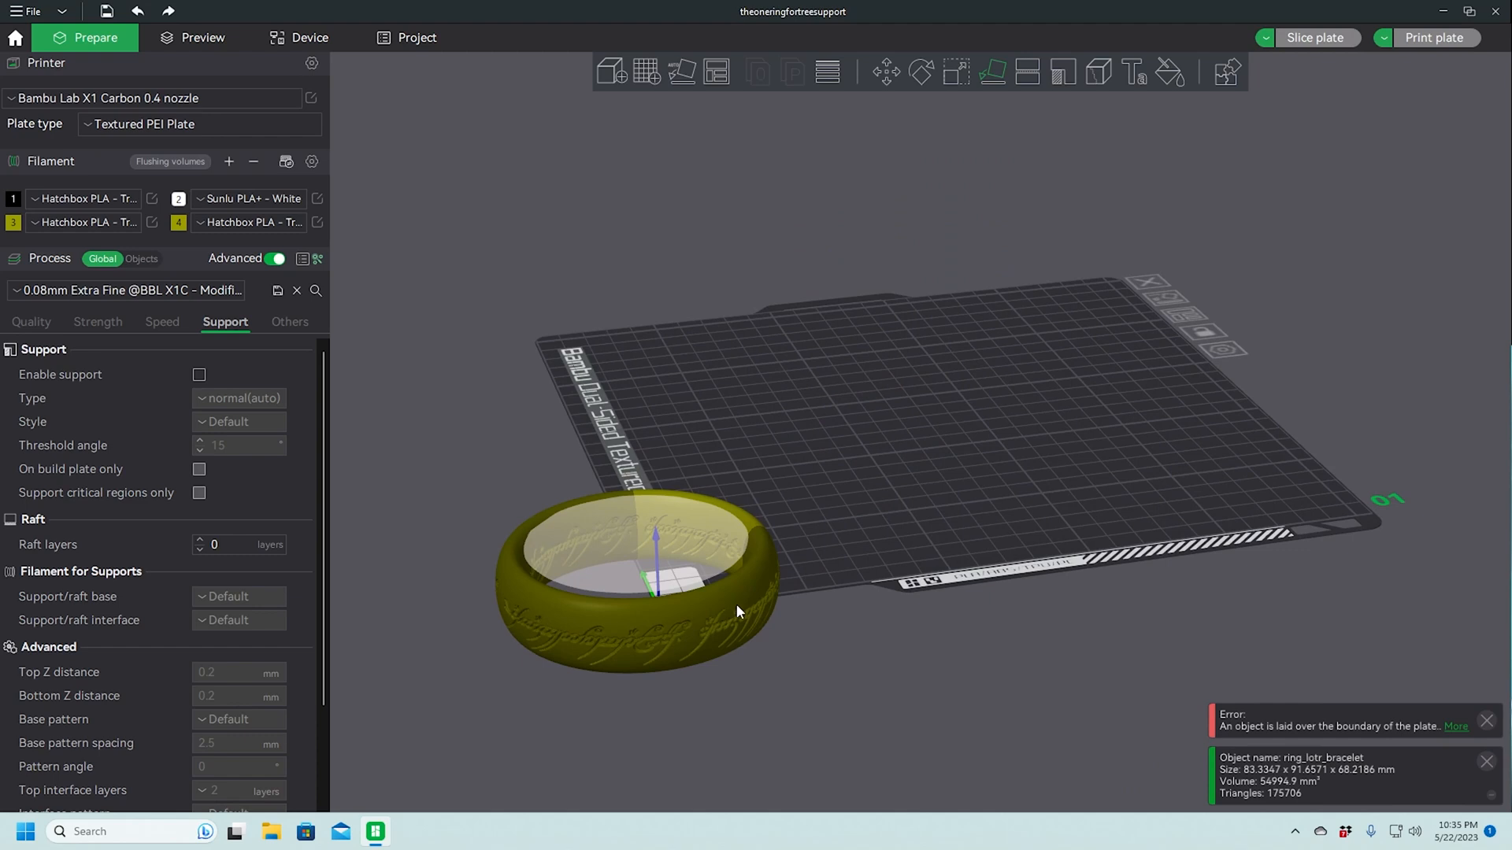
{"action": "right_click", "coordinate": [738, 612]}
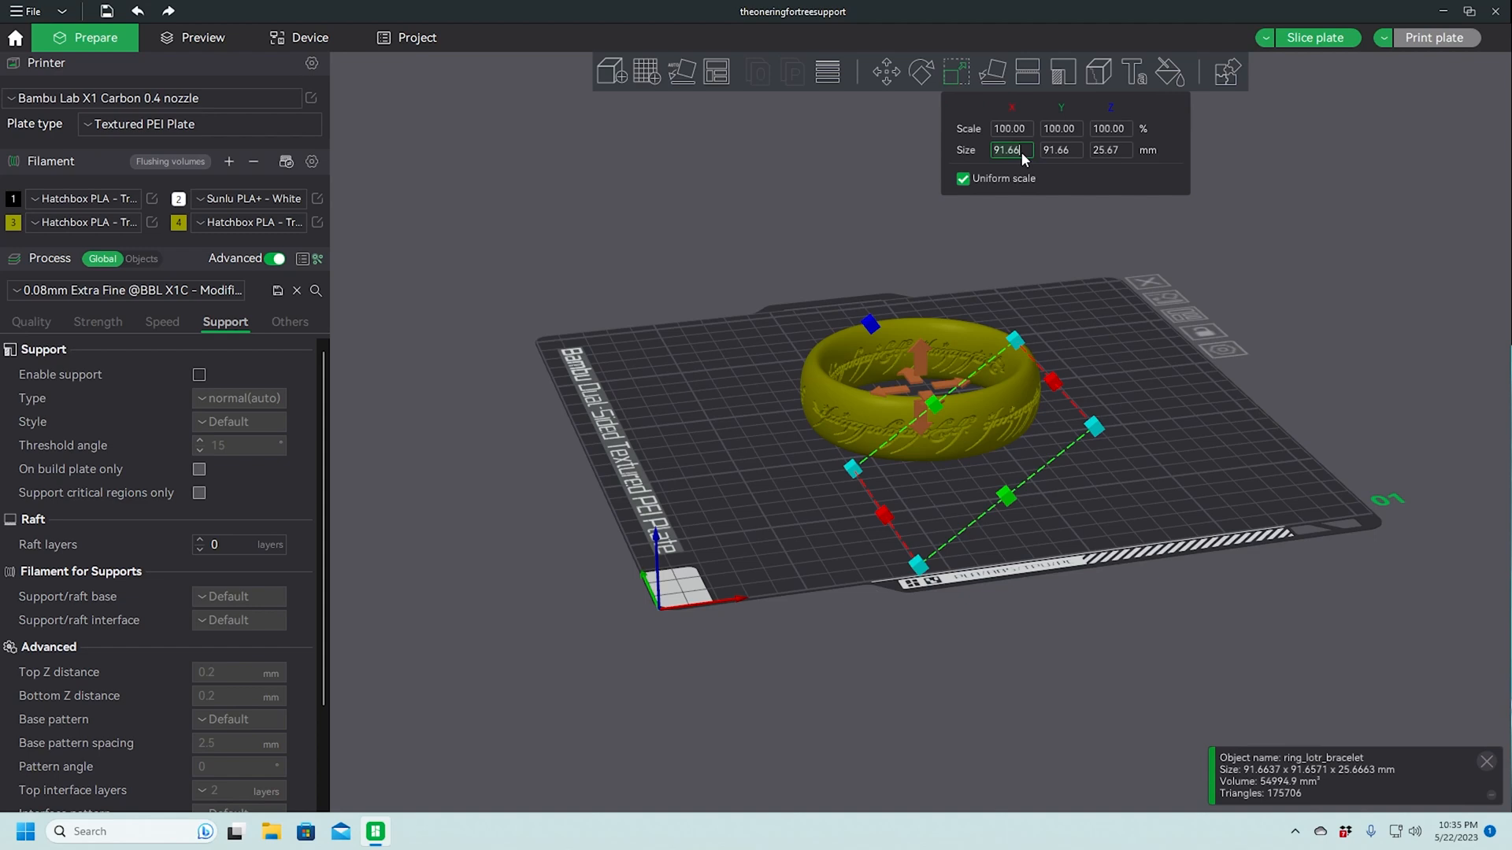
Set the ring's size to 25 mm across with uniform scale
{"action": "type", "text": "25"}
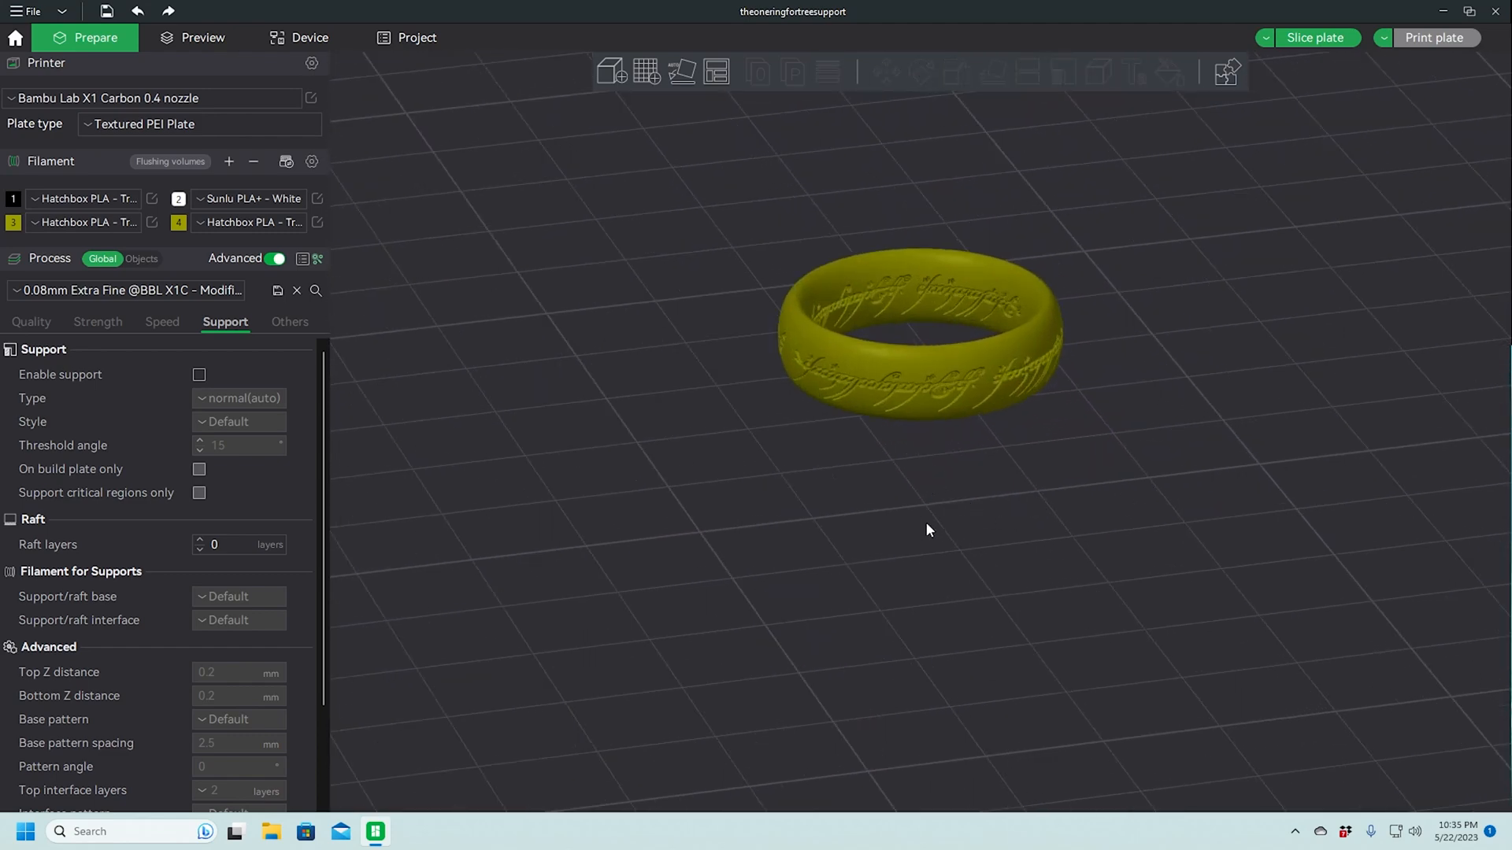
{"action": "left_click", "coordinate": [200, 123]}
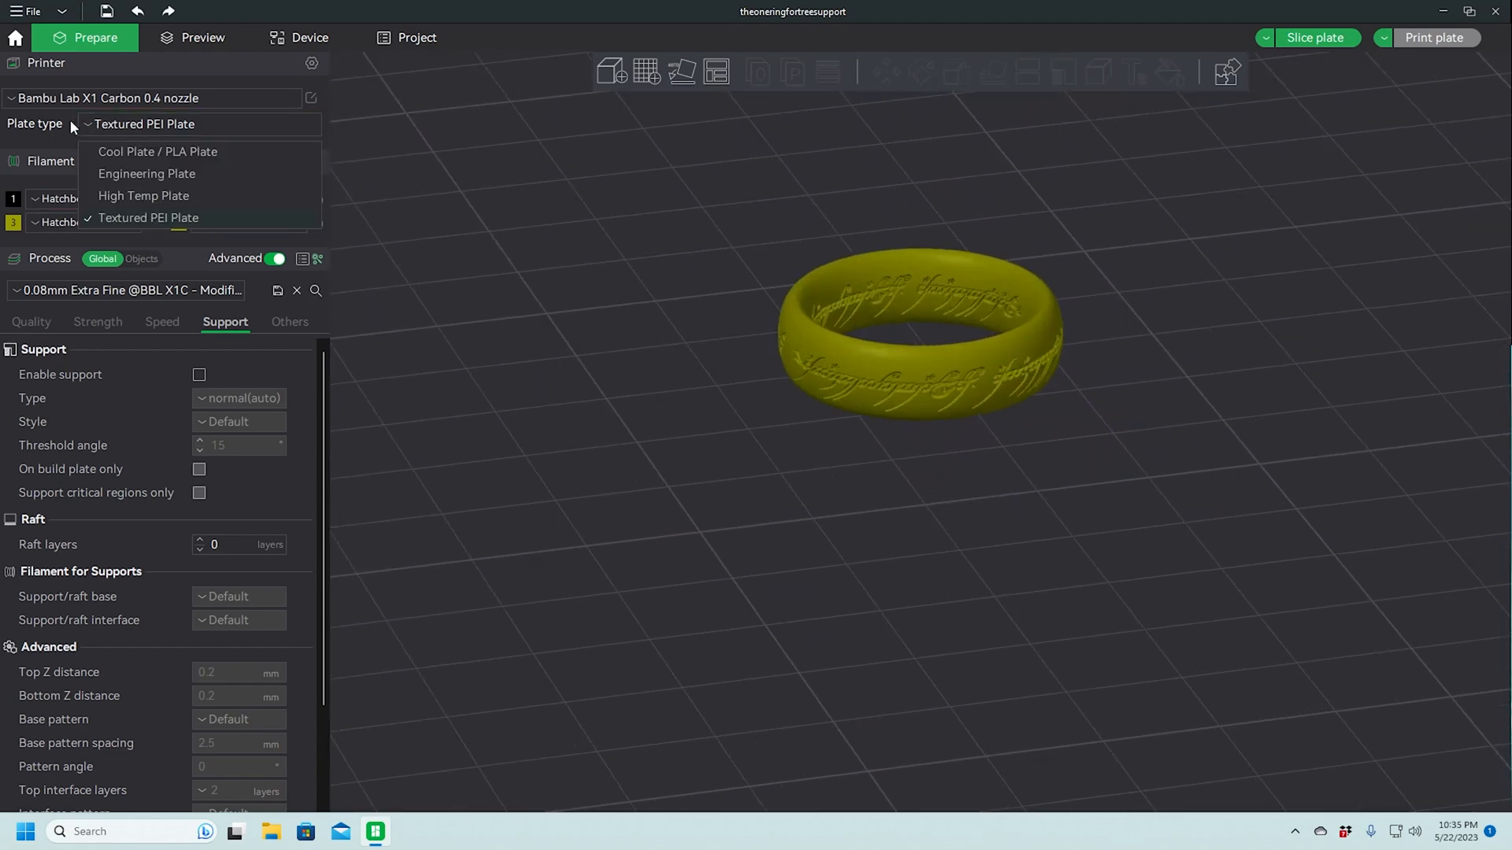
Select Cool Plate / PLA Plate as the build plate and view the Quality settings
{"action": "left_click", "coordinate": [158, 151]}
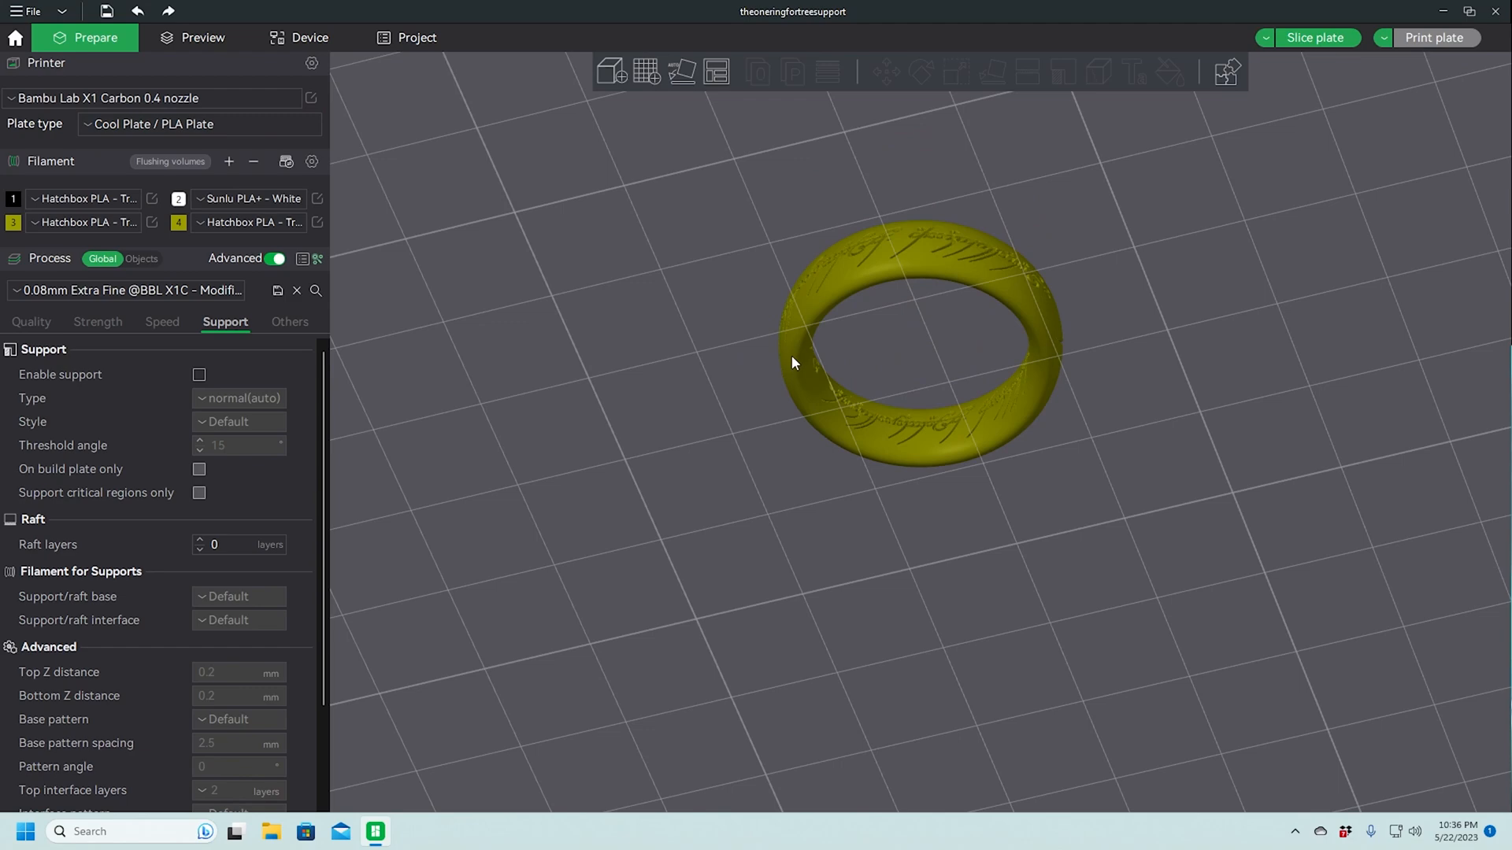
{"action": "mouse_move", "coordinate": [839, 433]}
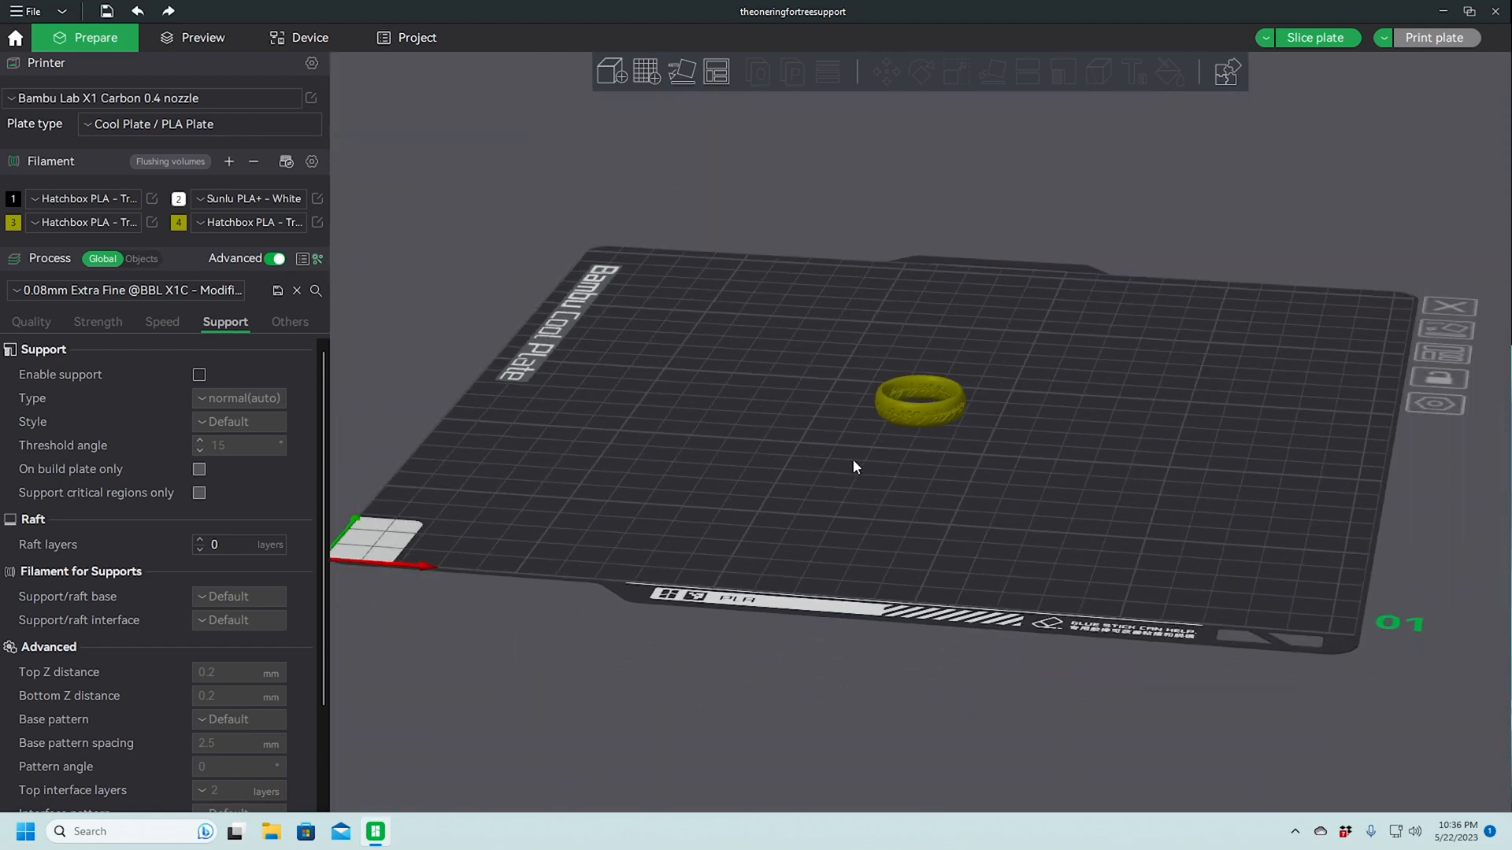
{"action": "mouse_move", "coordinate": [112, 360]}
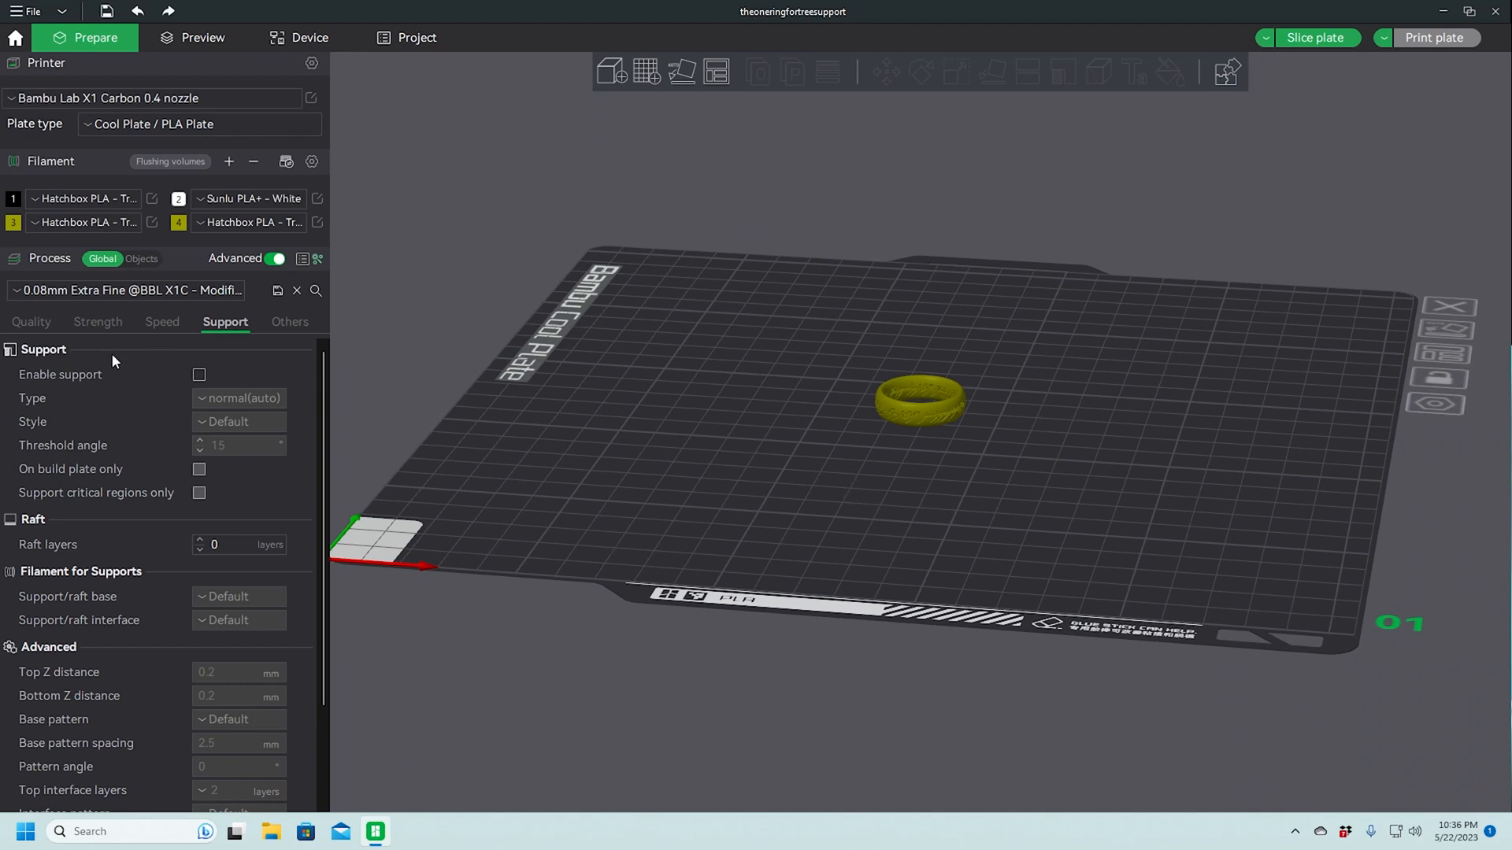
{"action": "mouse_move", "coordinate": [290, 376]}
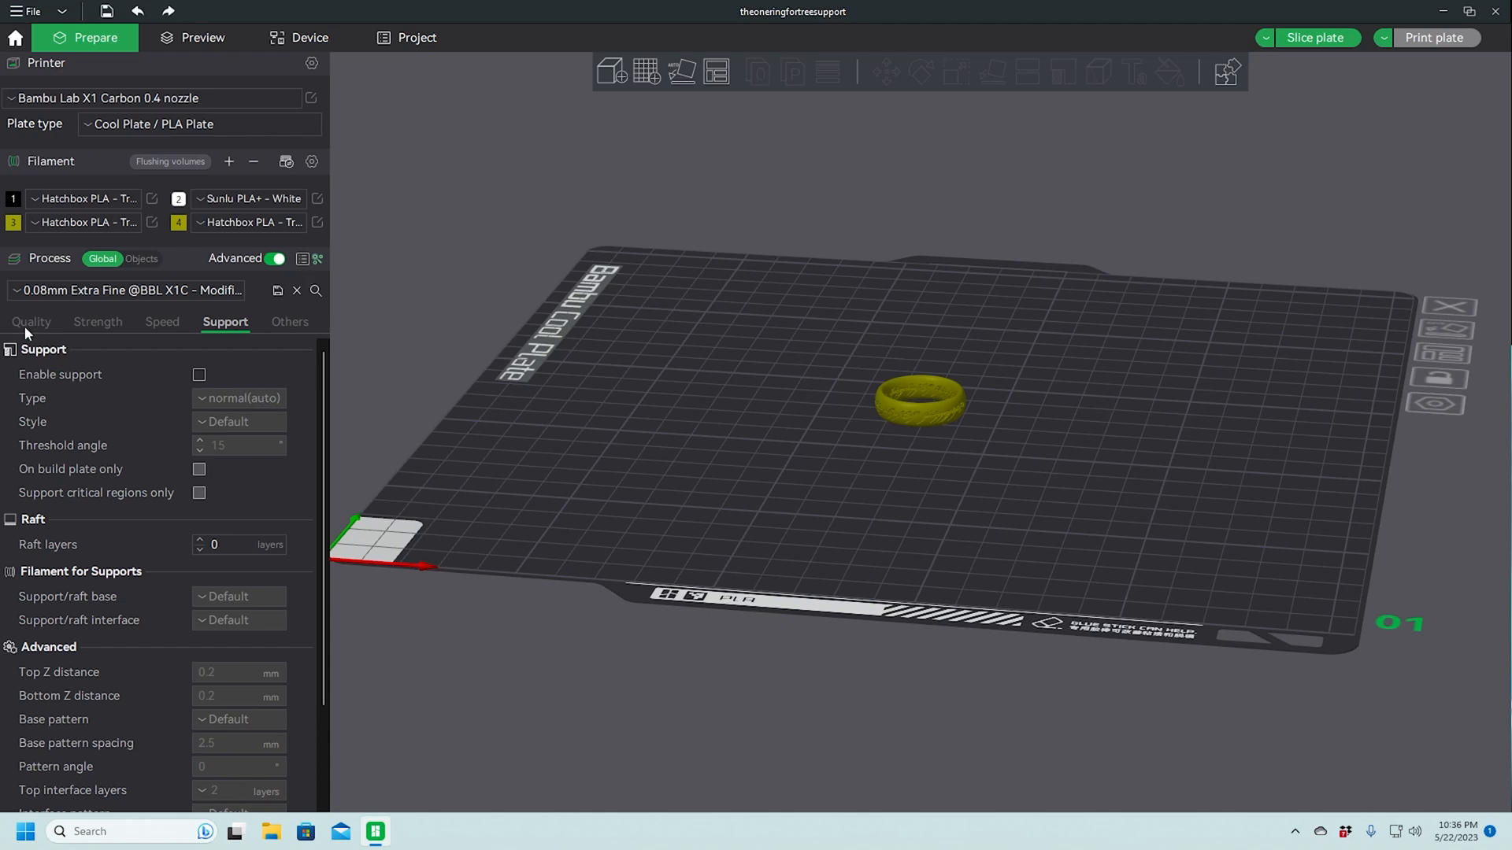
{"action": "left_click", "coordinate": [31, 322]}
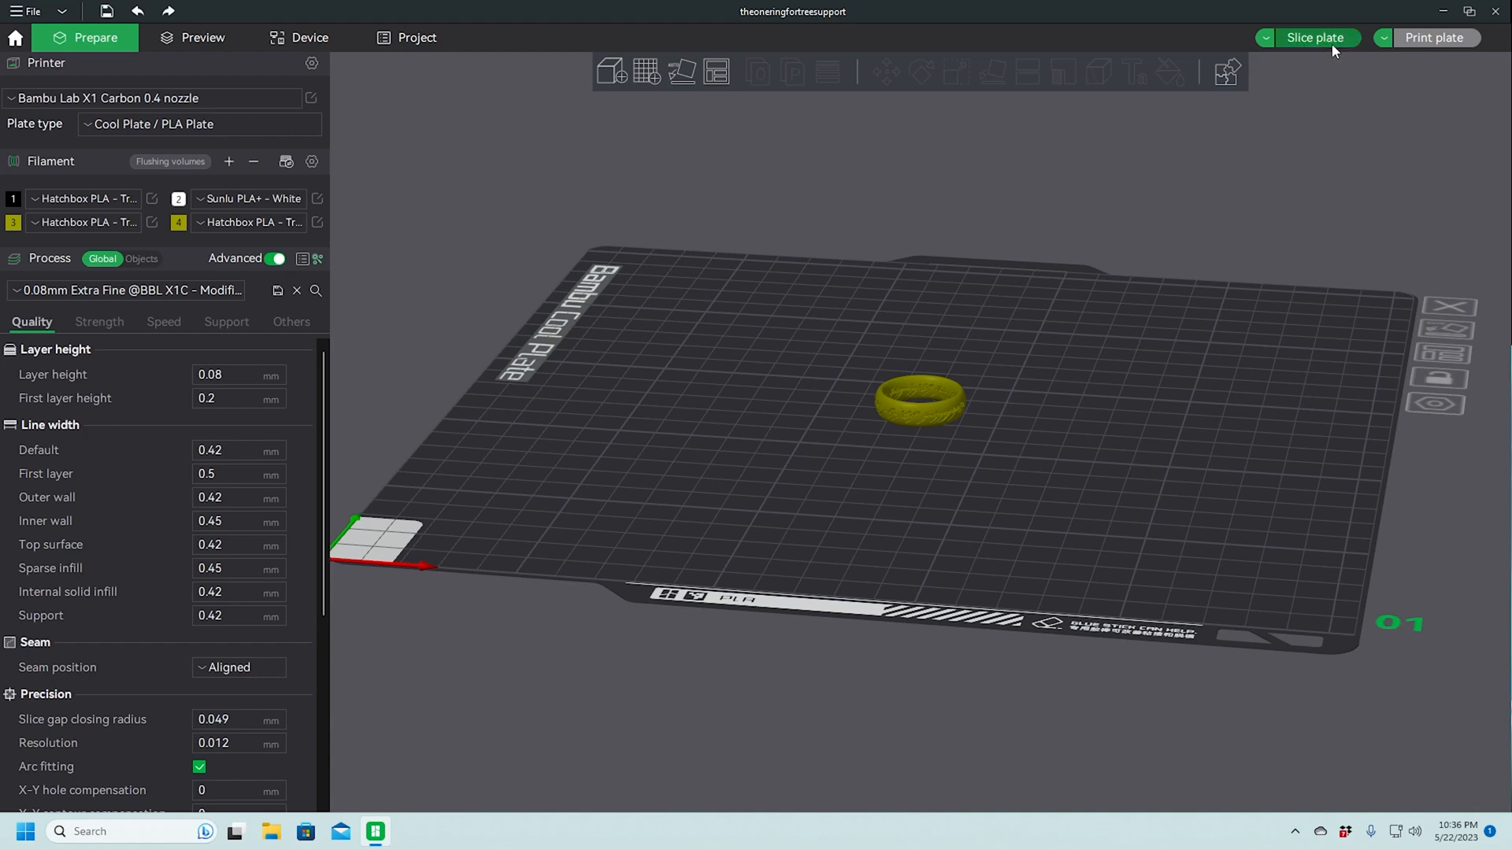
Slice the small ring, giving about 26m48s total time and 1.68 g of filament
{"action": "left_click", "coordinate": [1315, 38]}
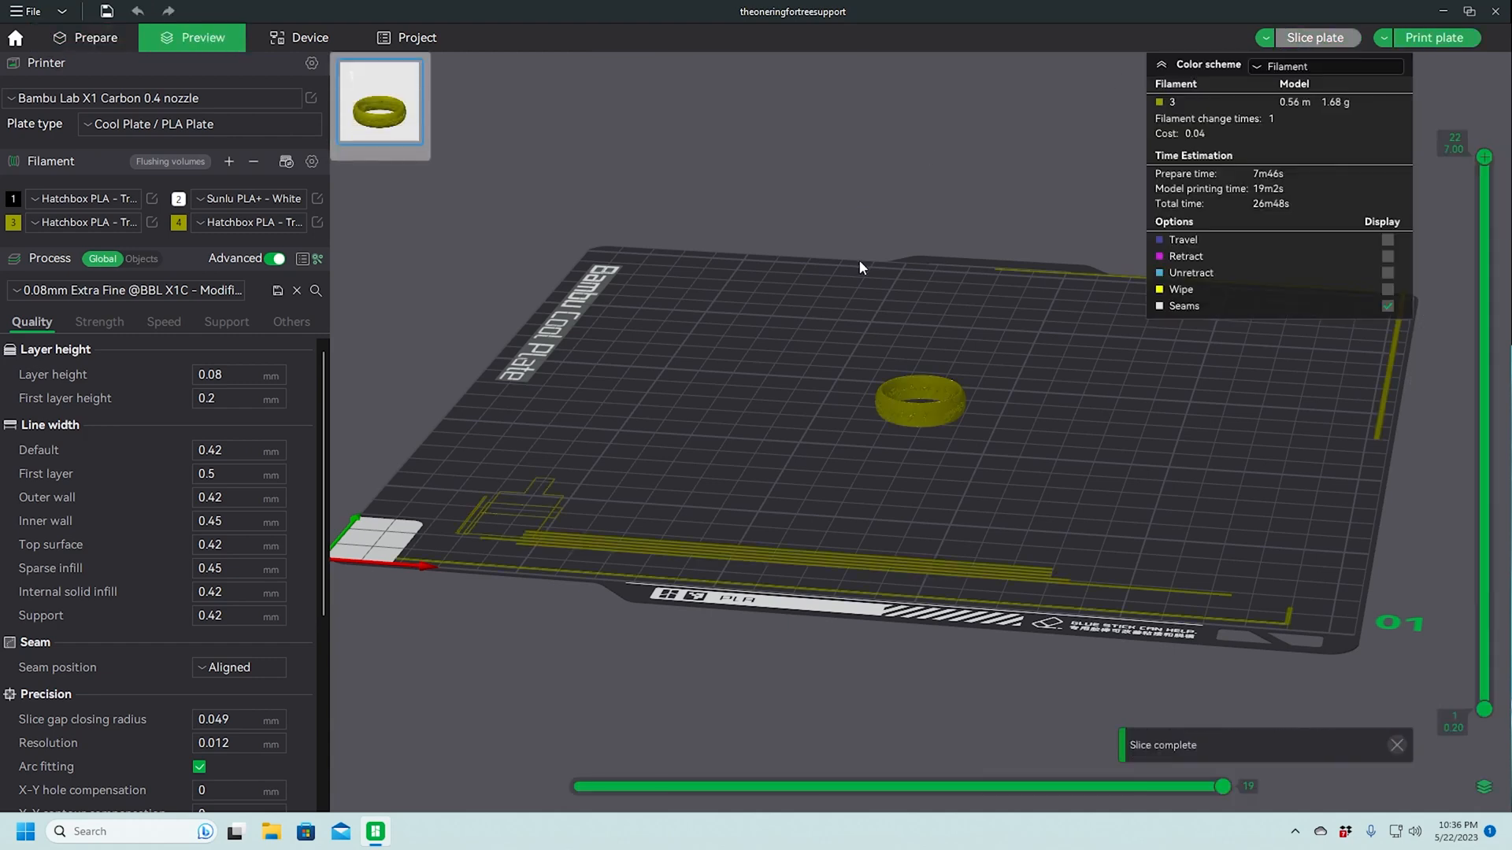
{"action": "mouse_move", "coordinate": [1267, 198]}
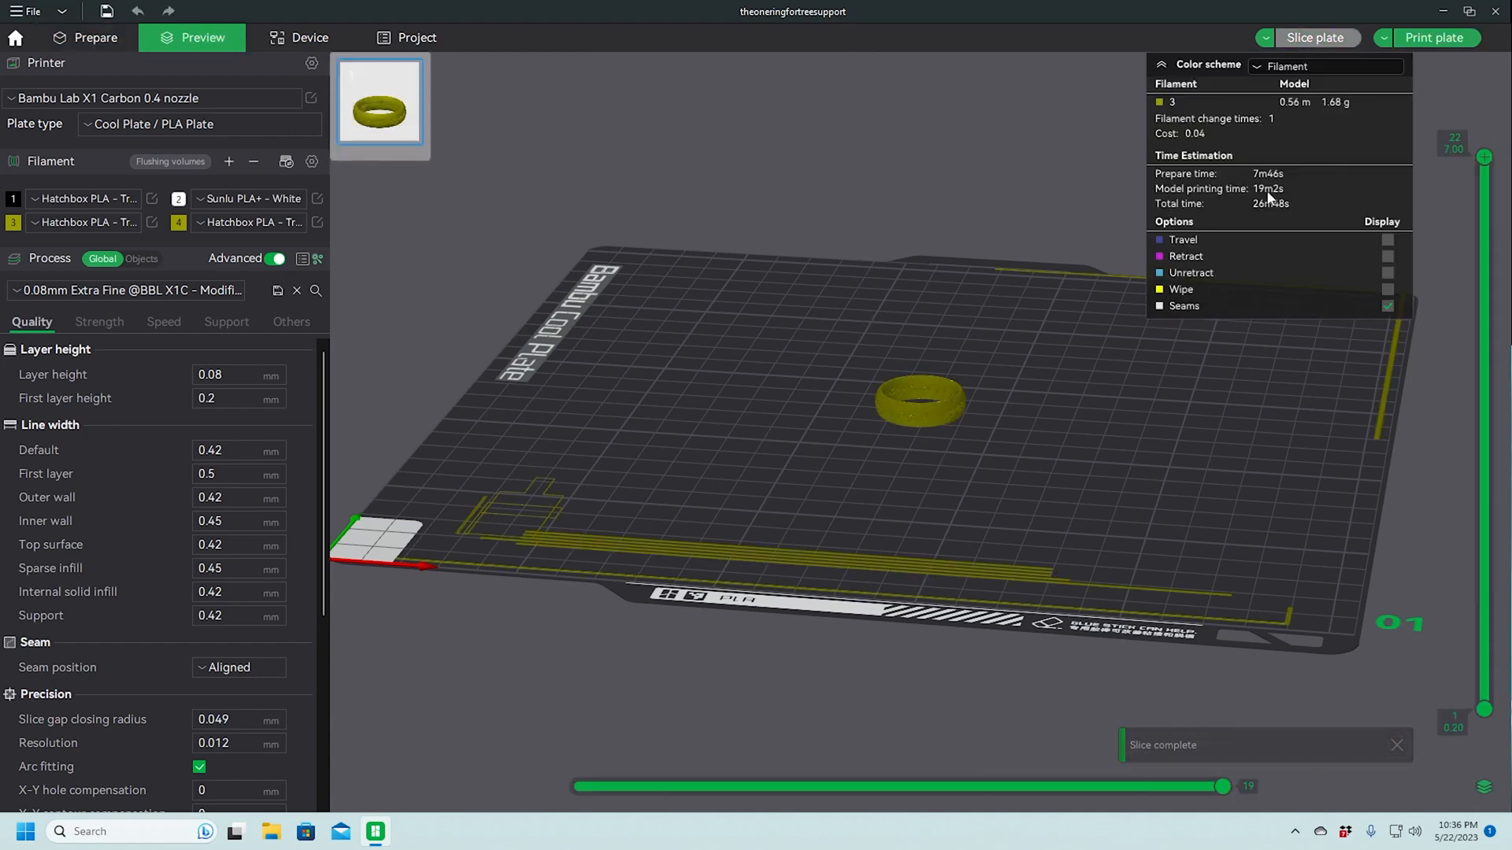